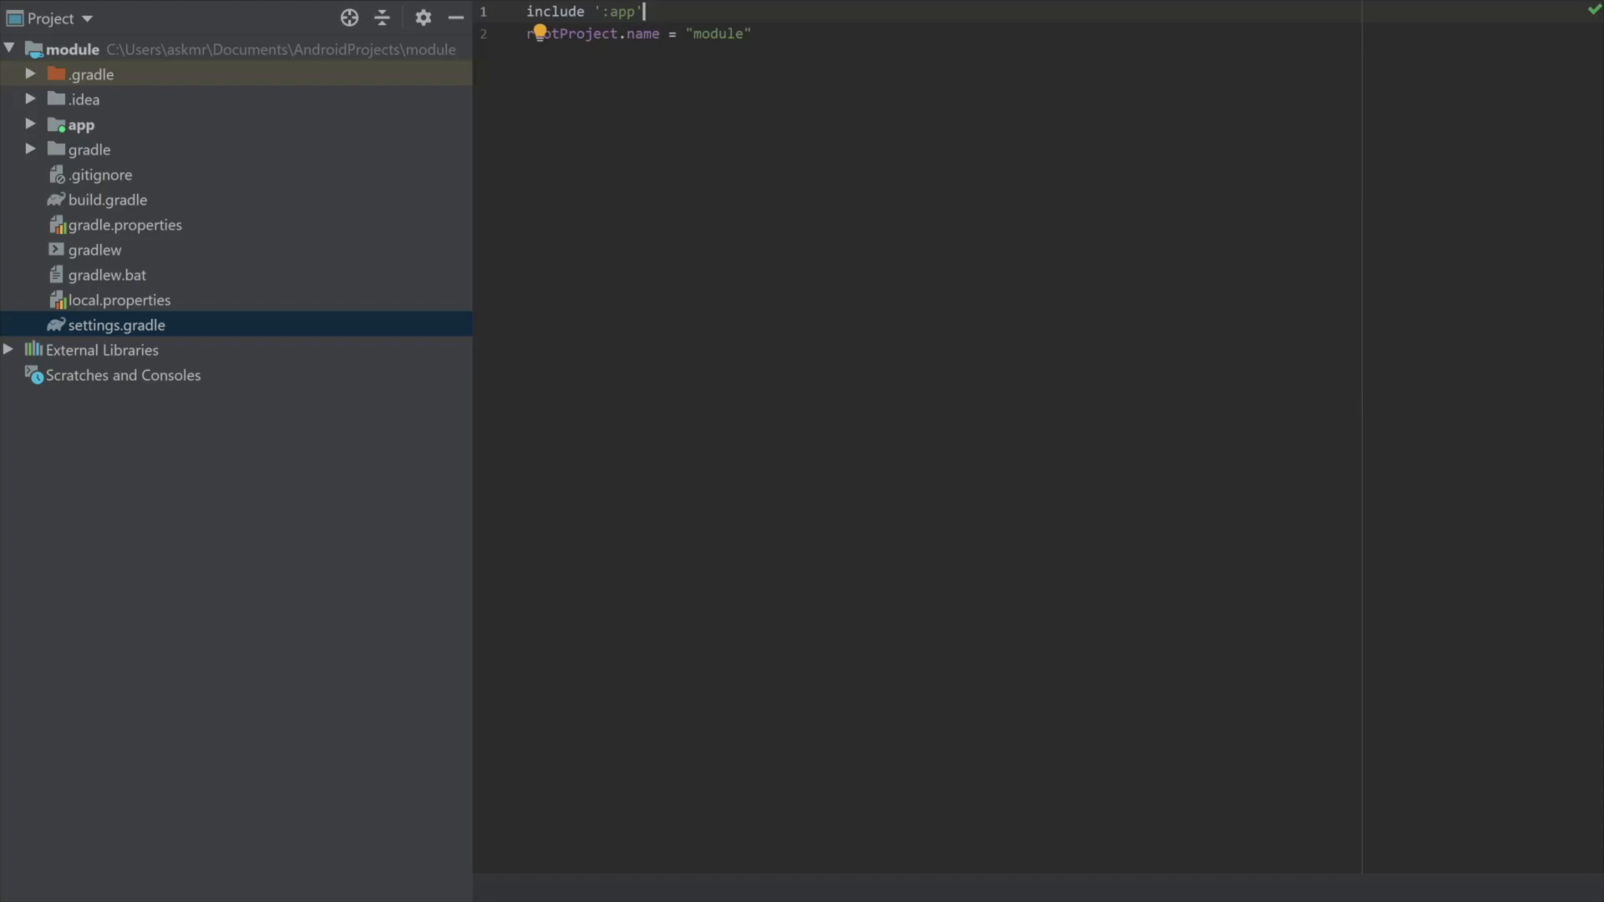
Create a Java or Kotlin Library module named 'lib' from the project root's New > Module wizard.
left_click(72, 49)
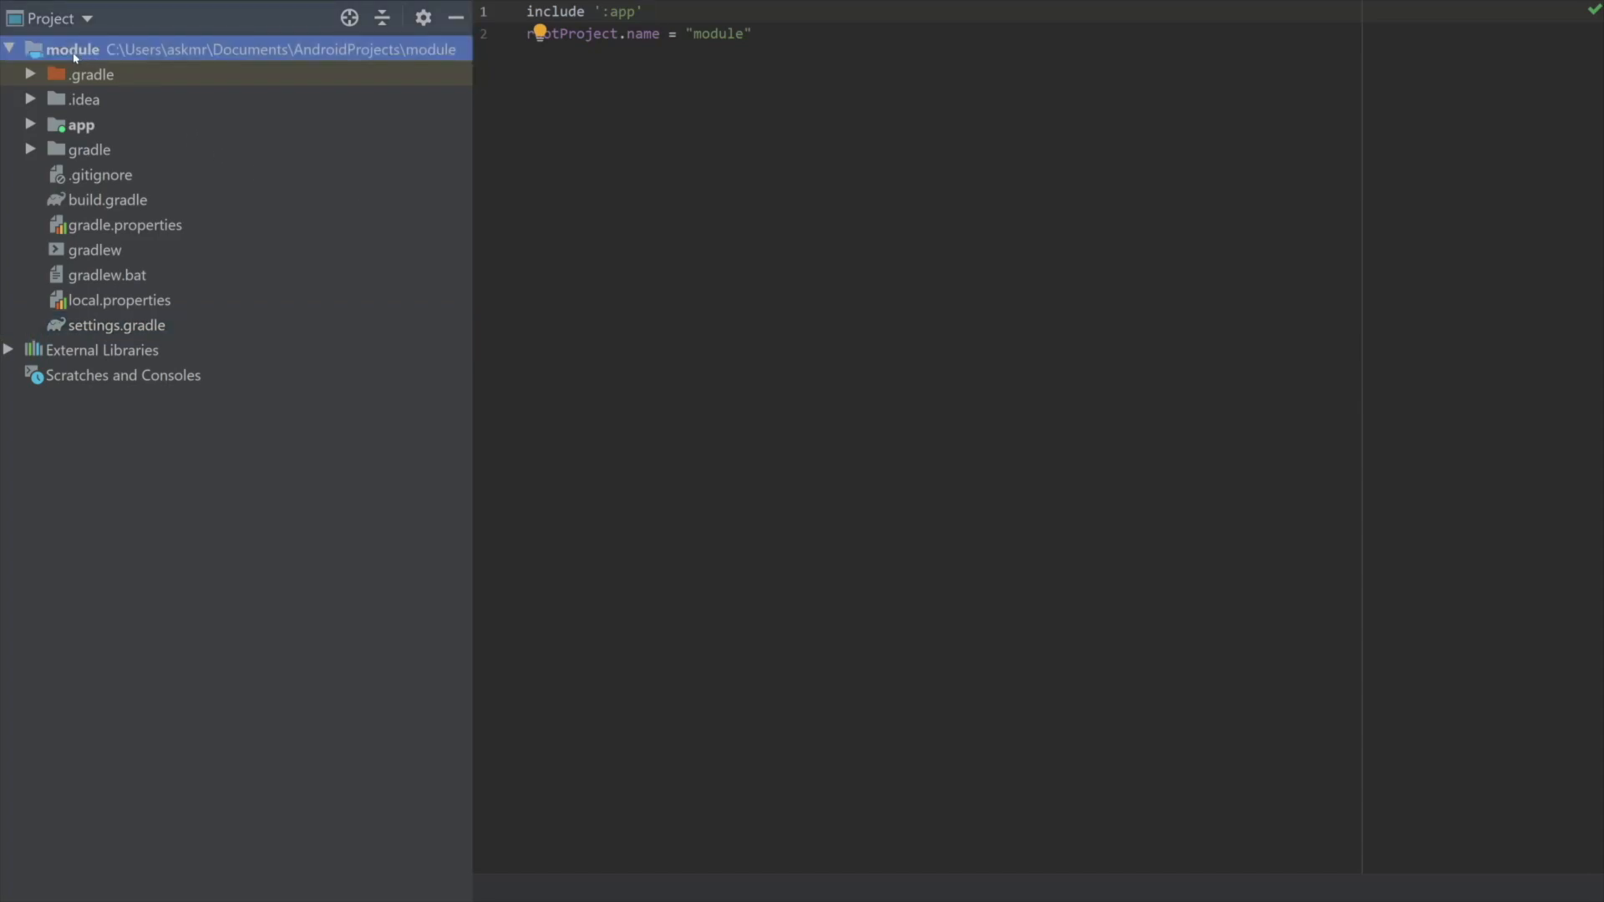
left_click(81, 124)
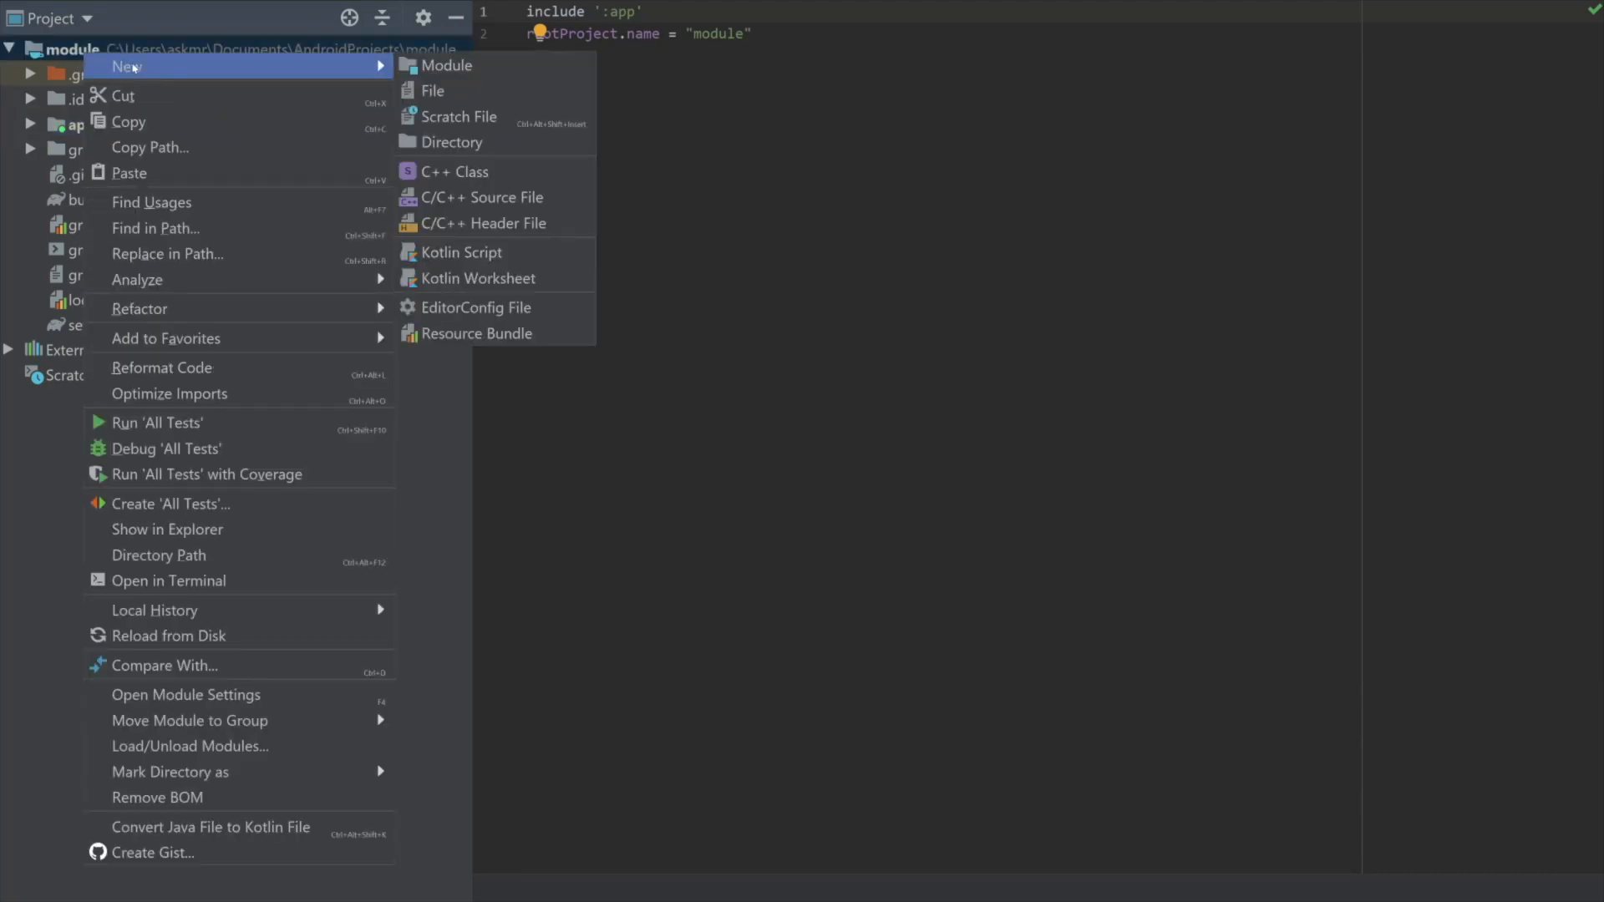
left_click(448, 65)
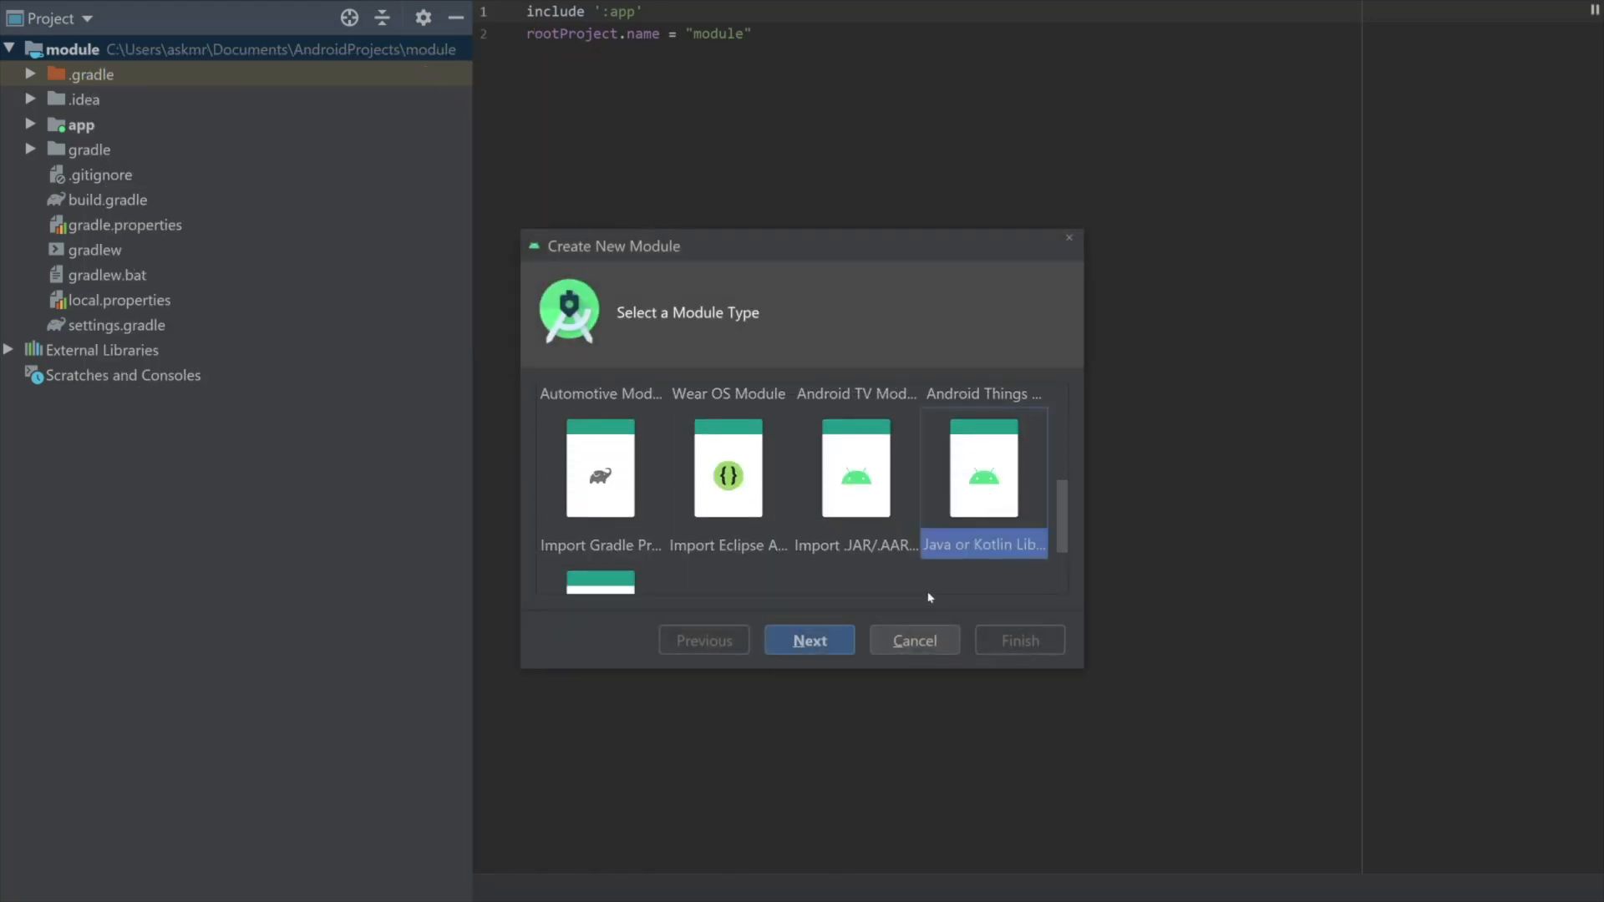
left_click(809, 640)
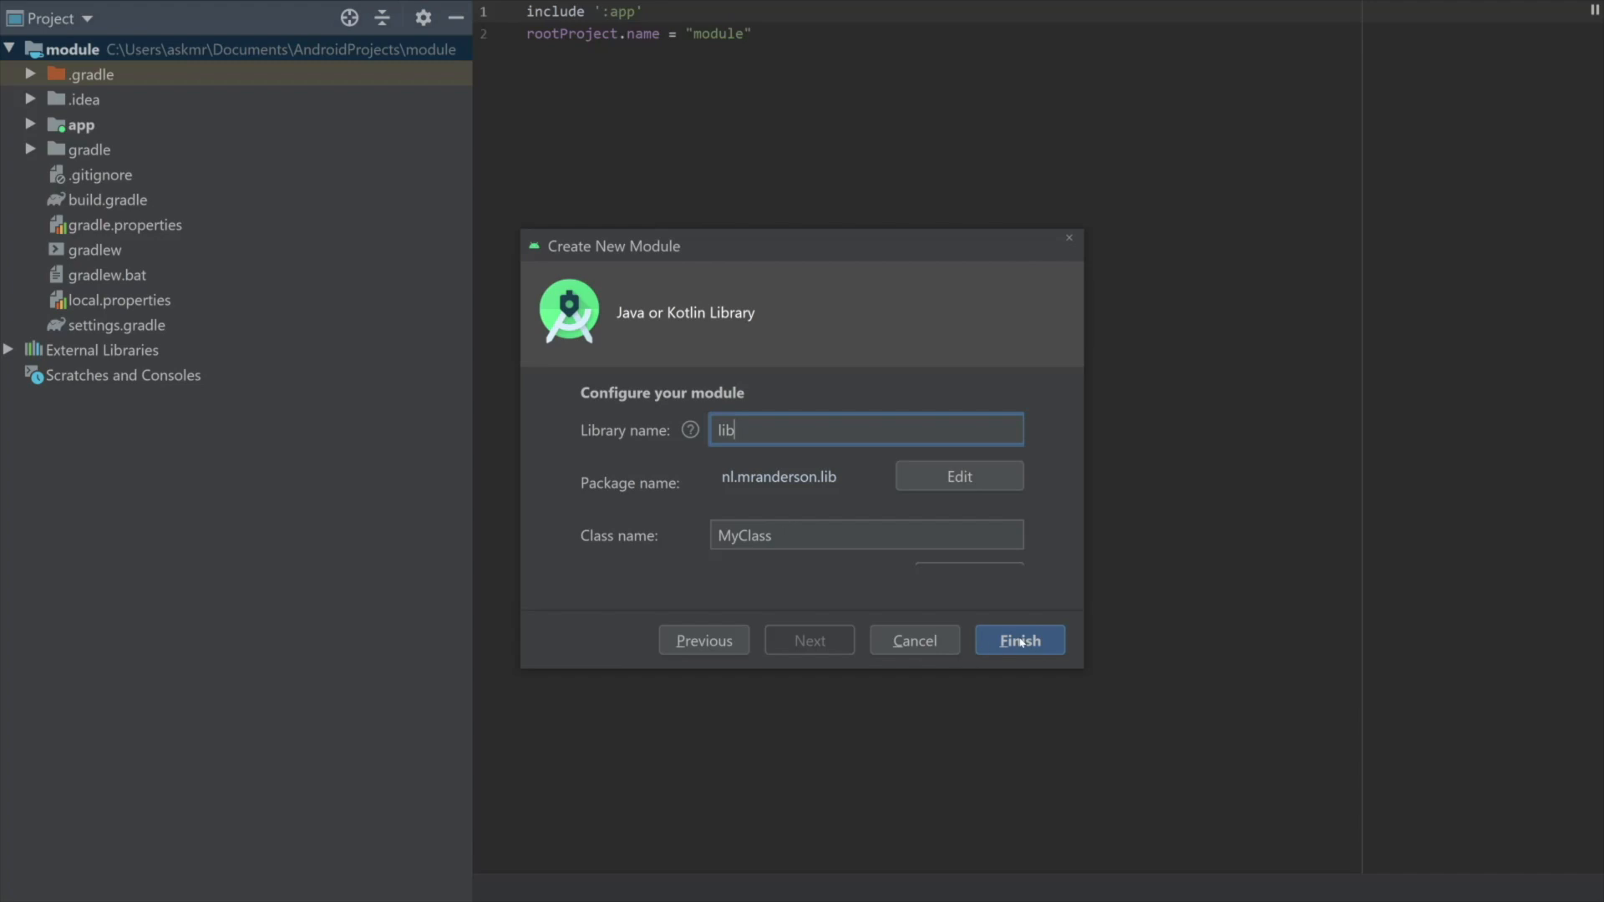
left_click(1018, 640)
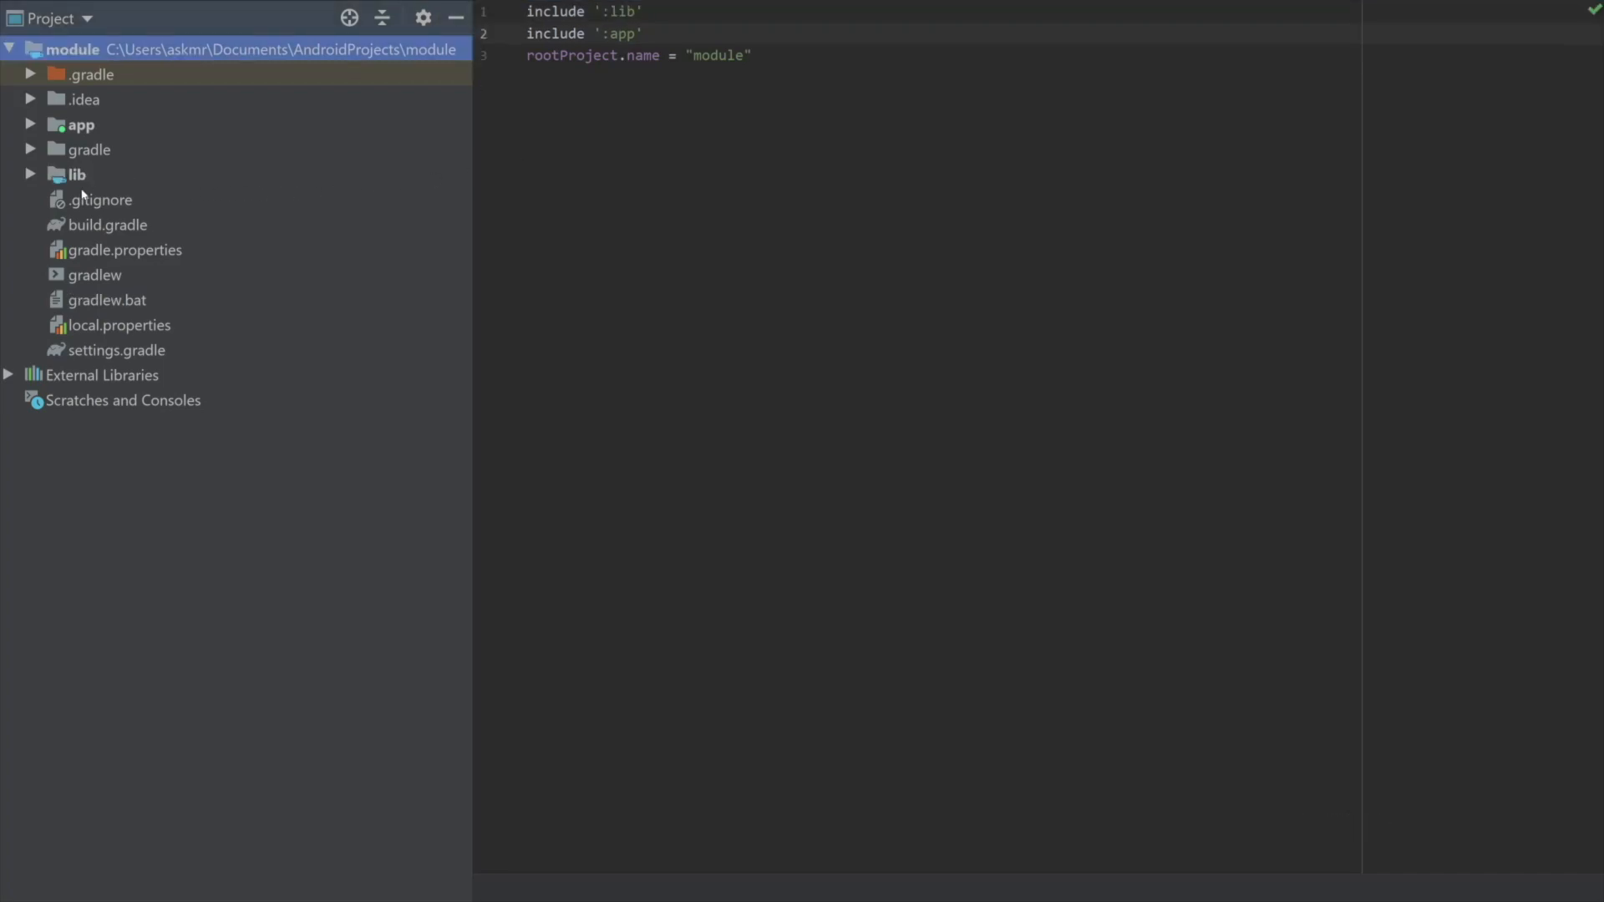
left_click(77, 173)
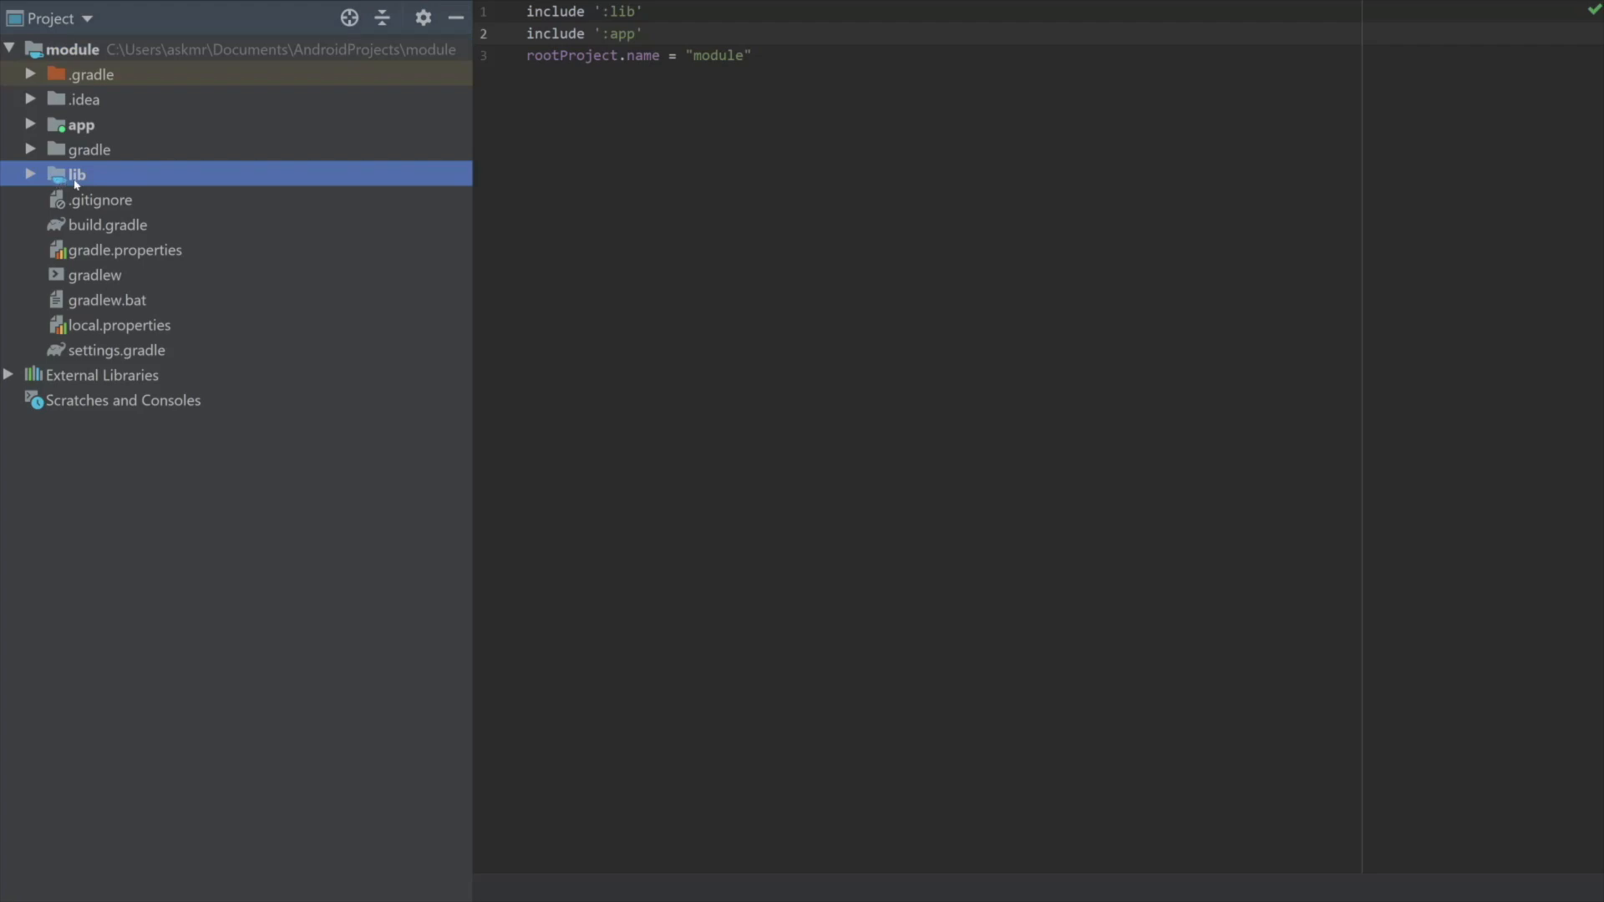
mouse_move(112, 358)
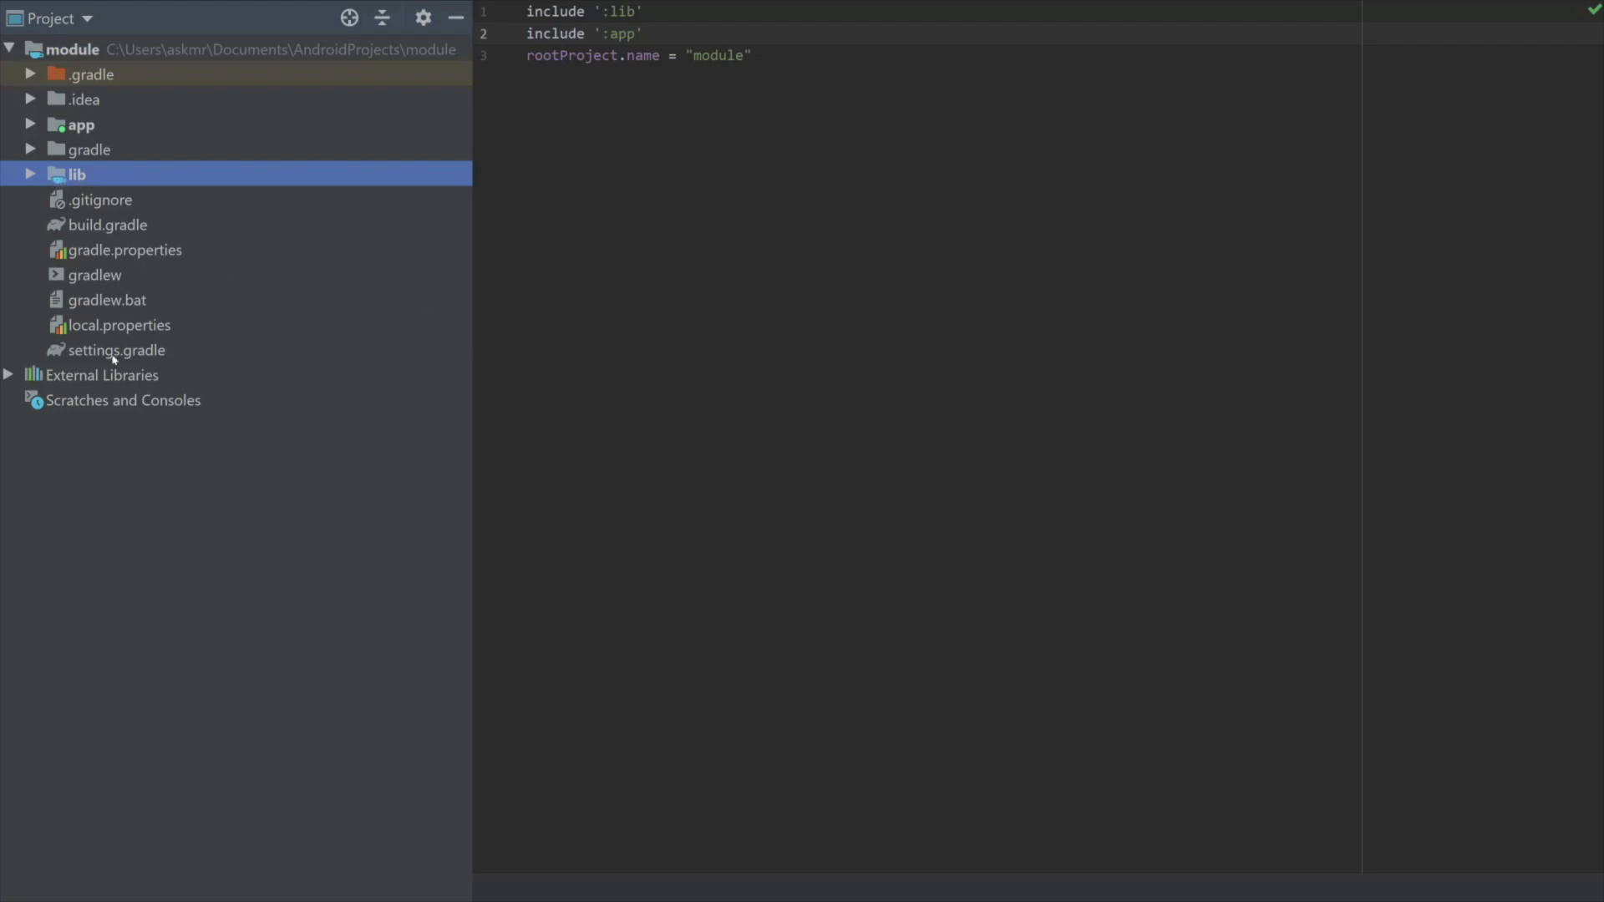
left_click(117, 350)
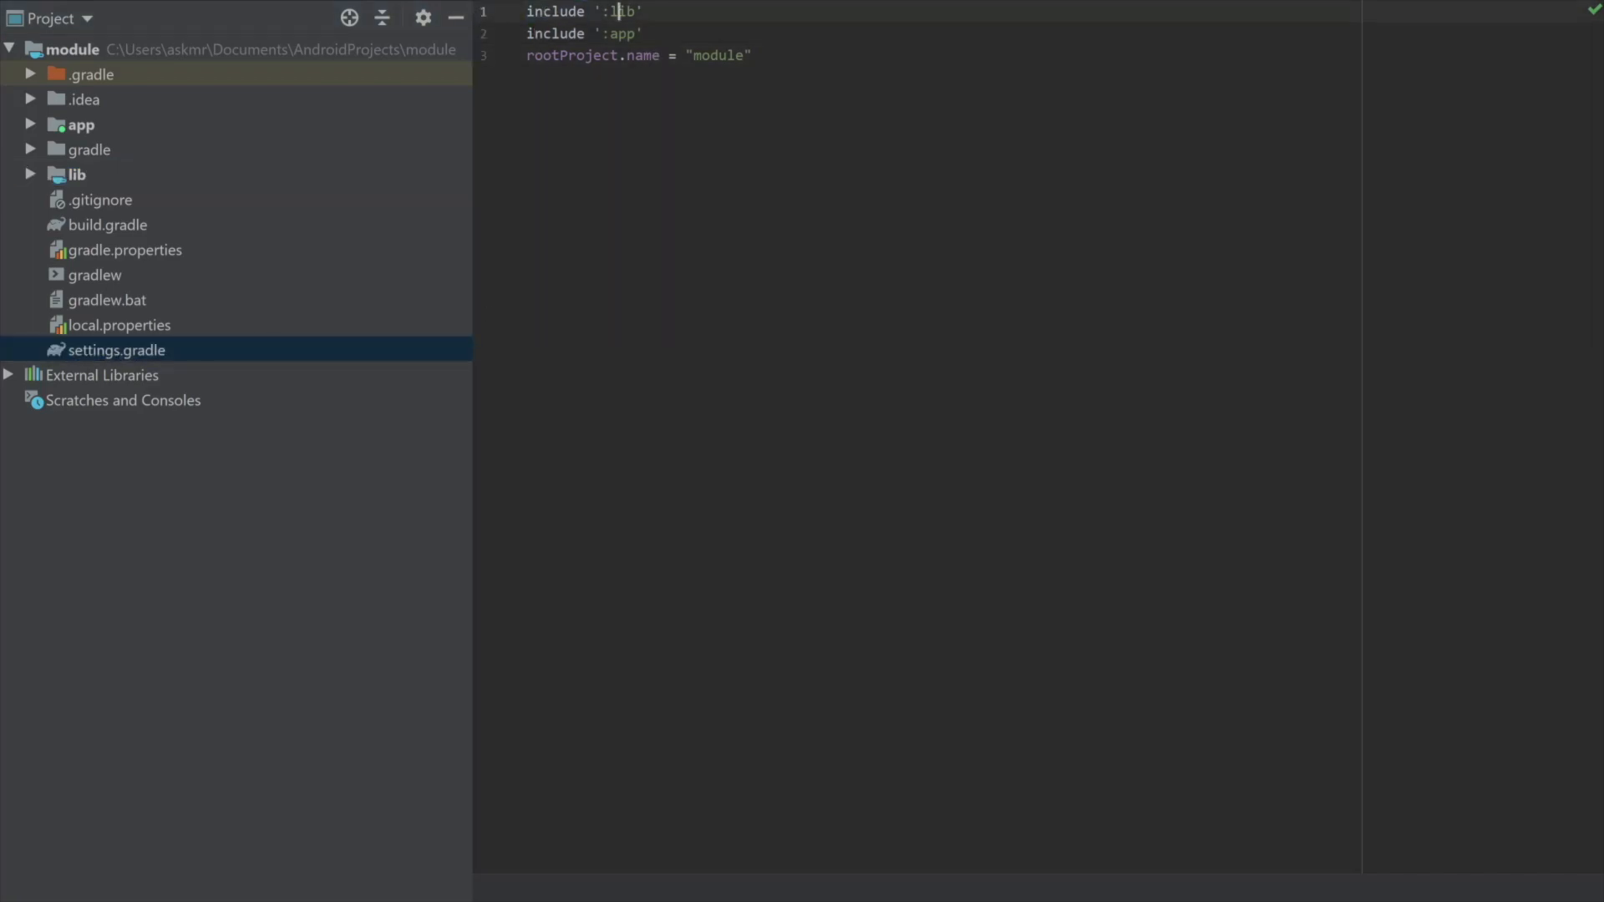
double_click(622, 11)
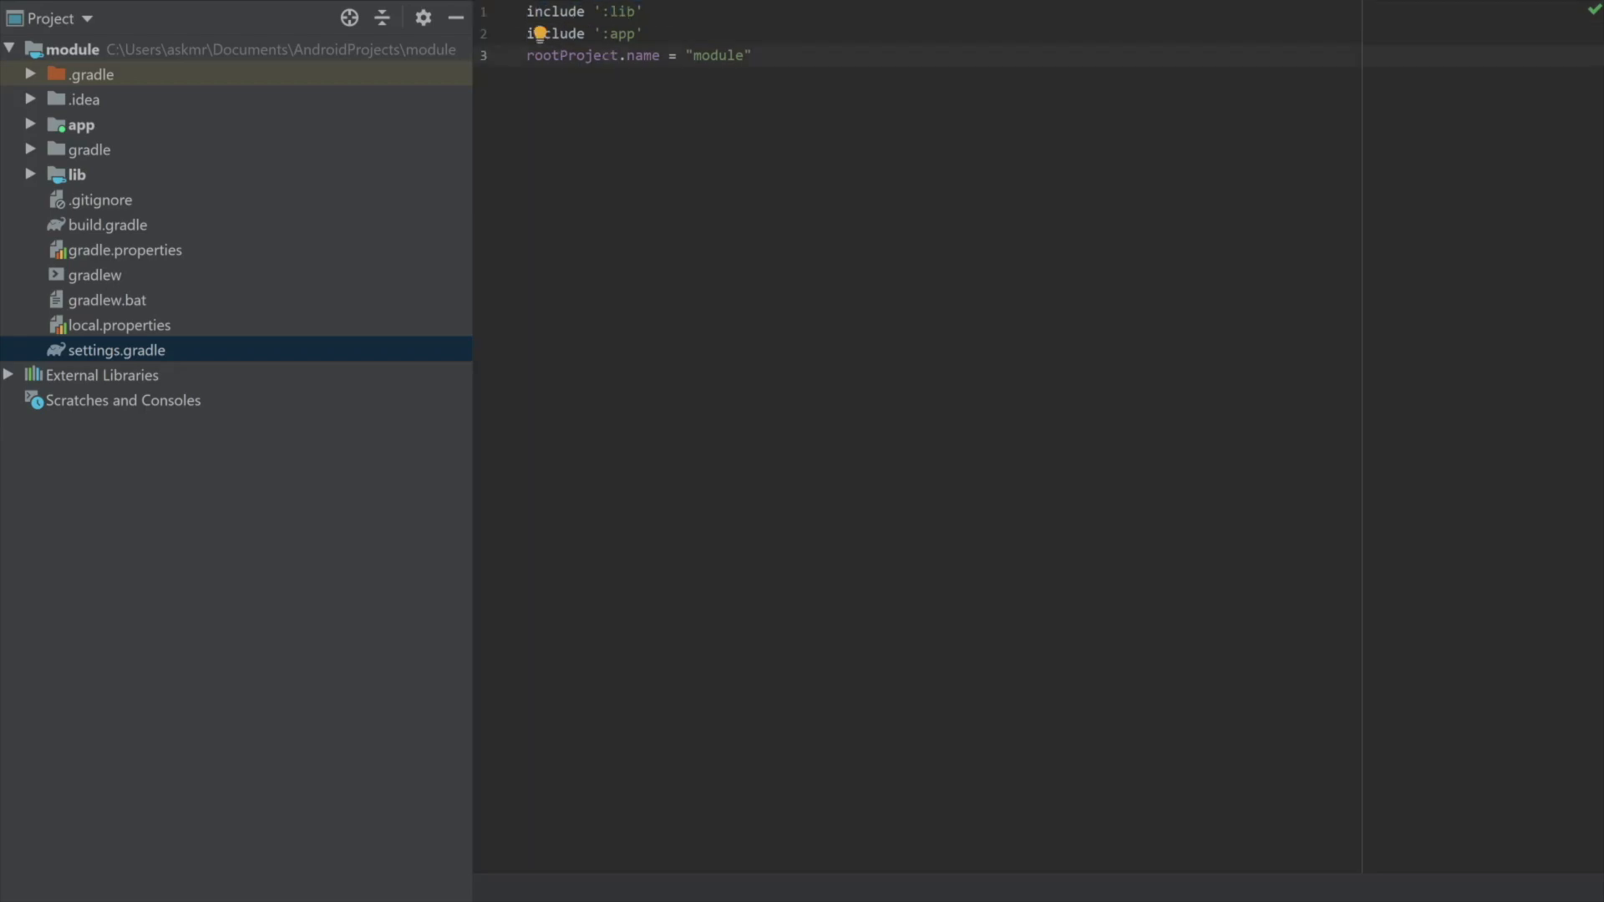
Bring up Open Module Settings from the lib folder's context menu.
right_click(78, 174)
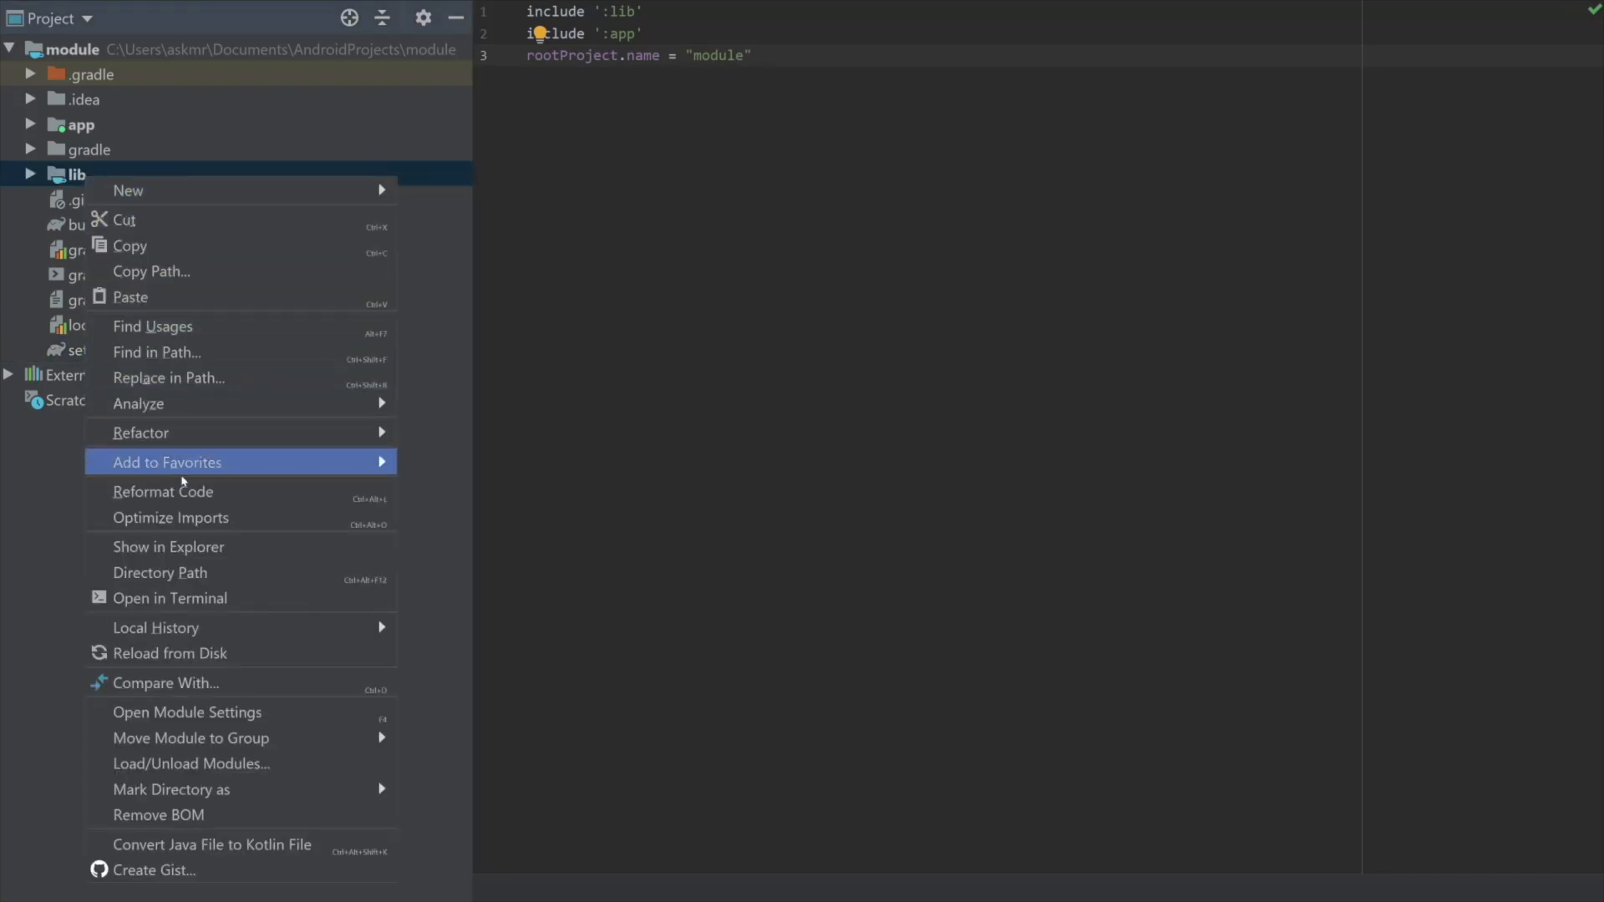
mouse_move(188, 654)
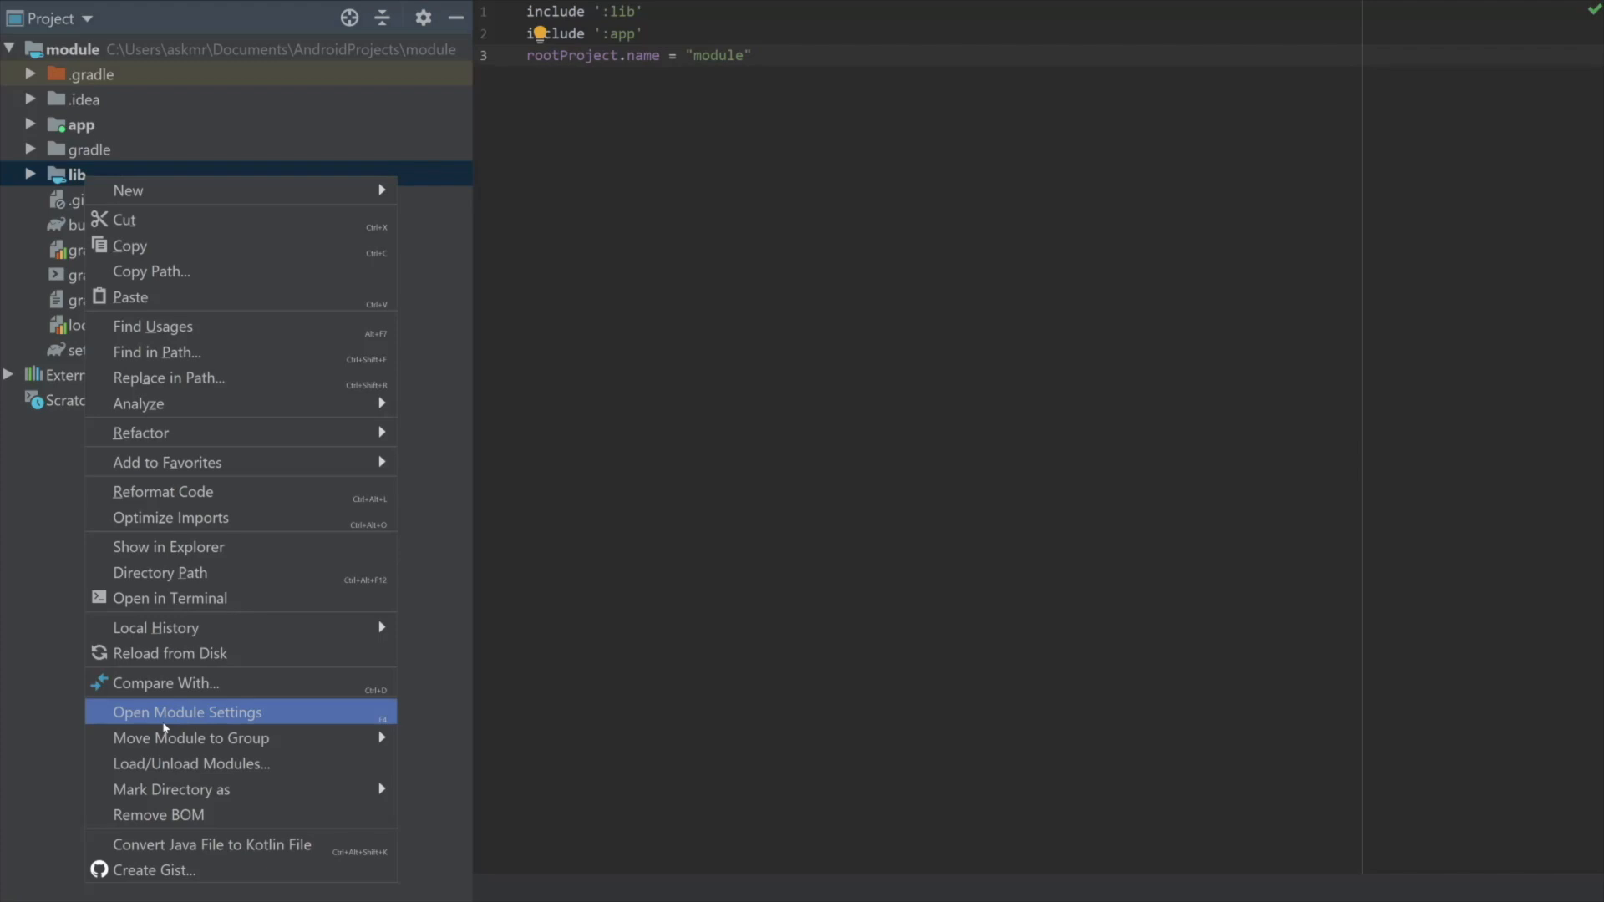
left_click(185, 711)
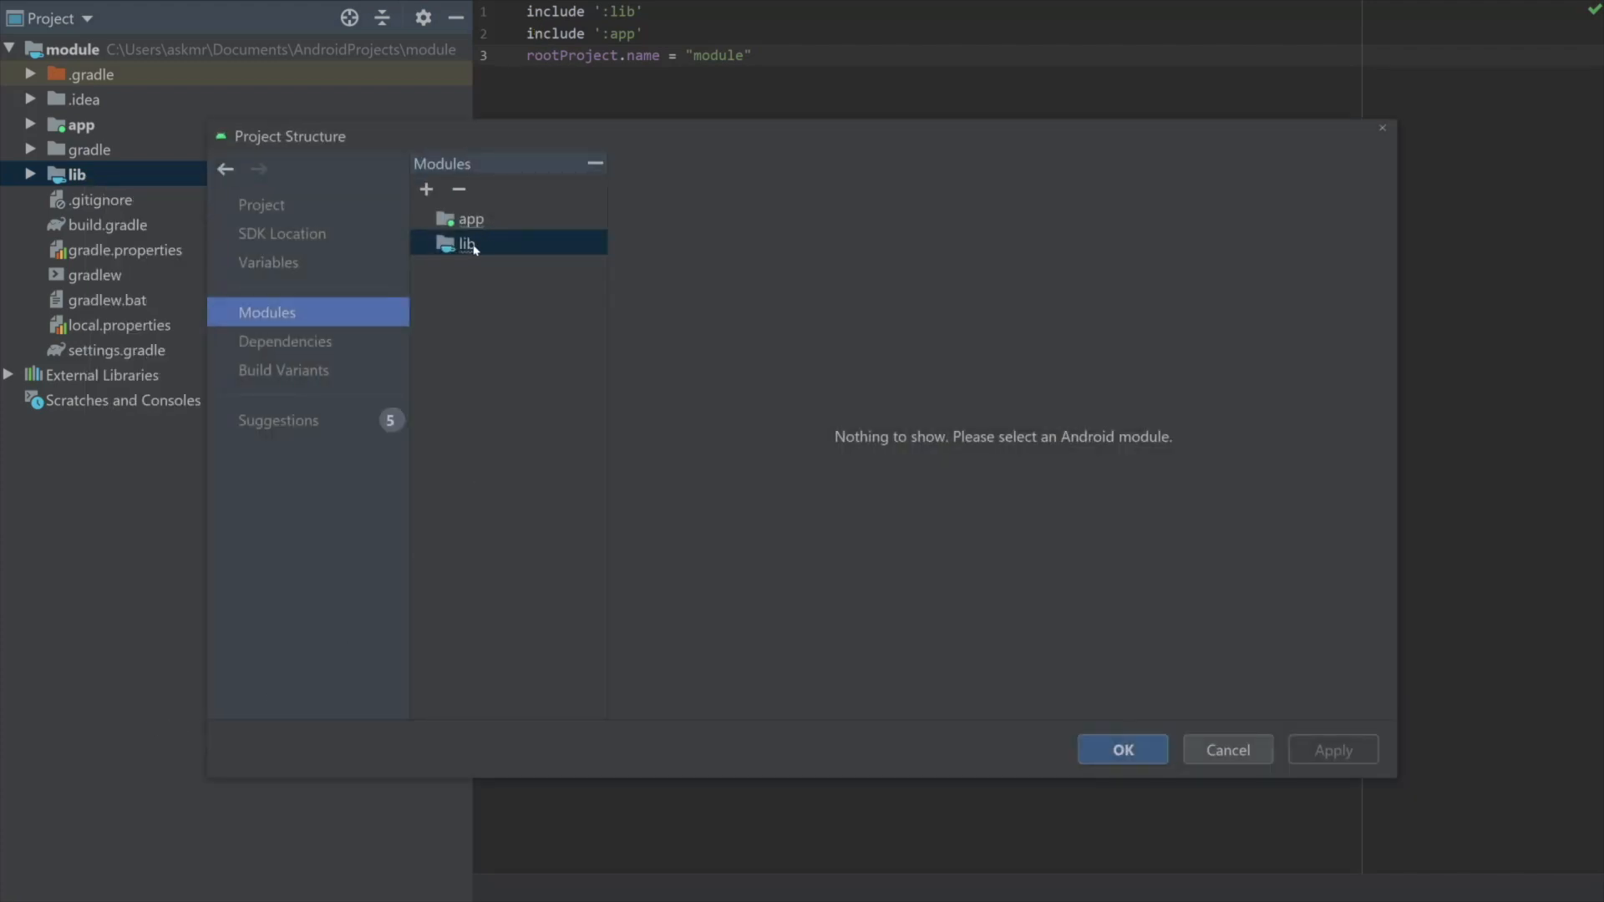
mouse_move(468, 243)
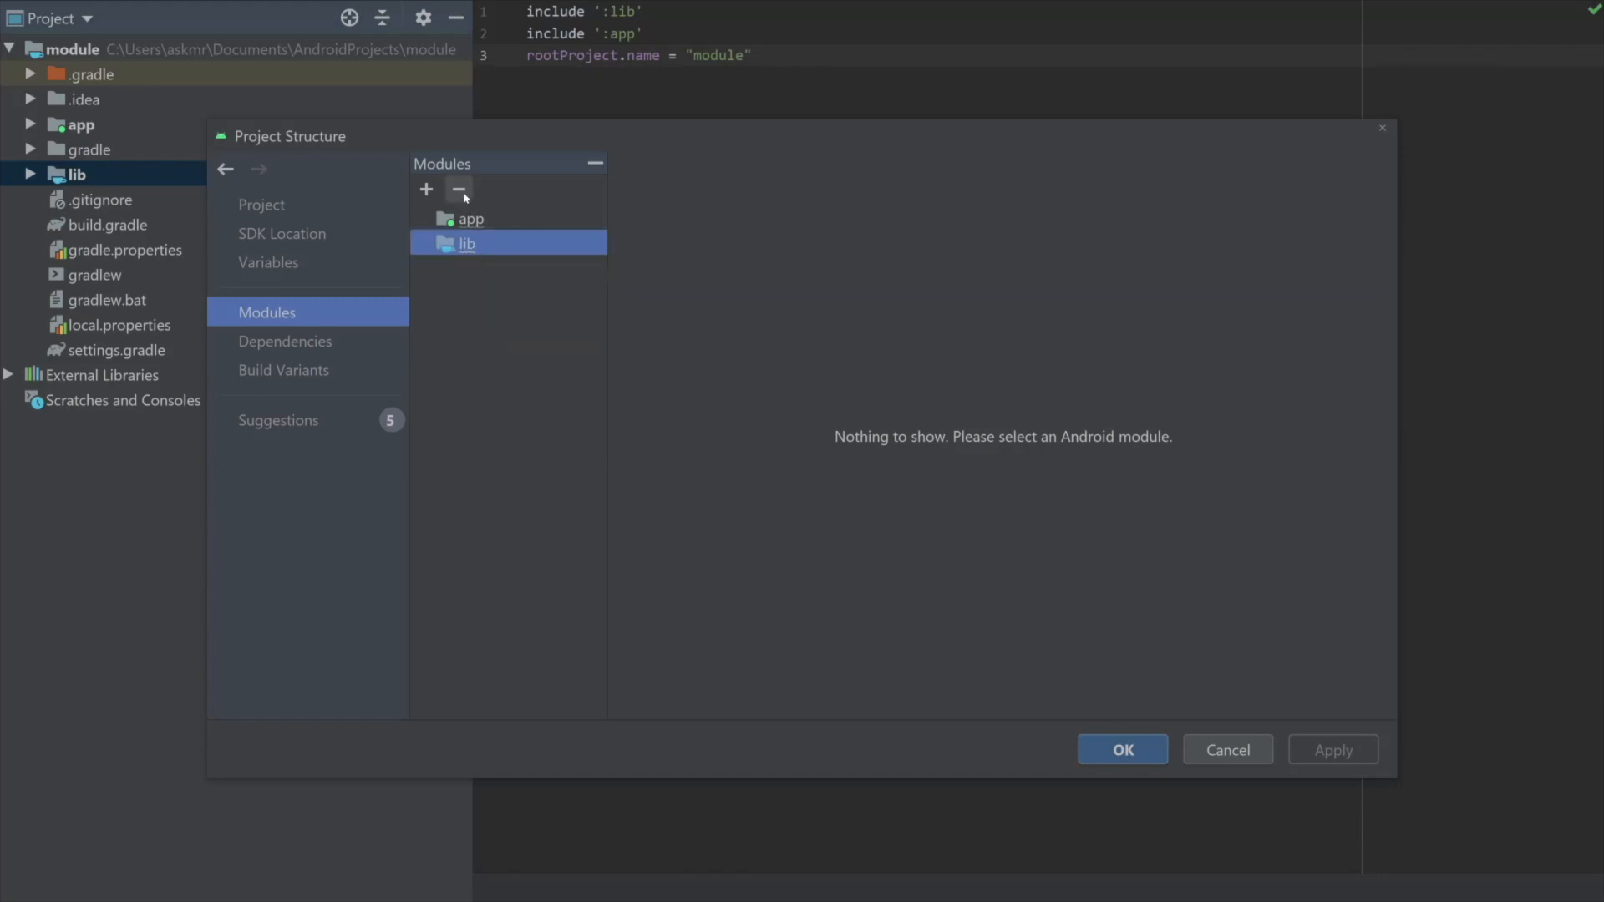
Remove the lib module from the Modules list, confirm Yes, and apply so only ':app' stays included.
left_click(458, 189)
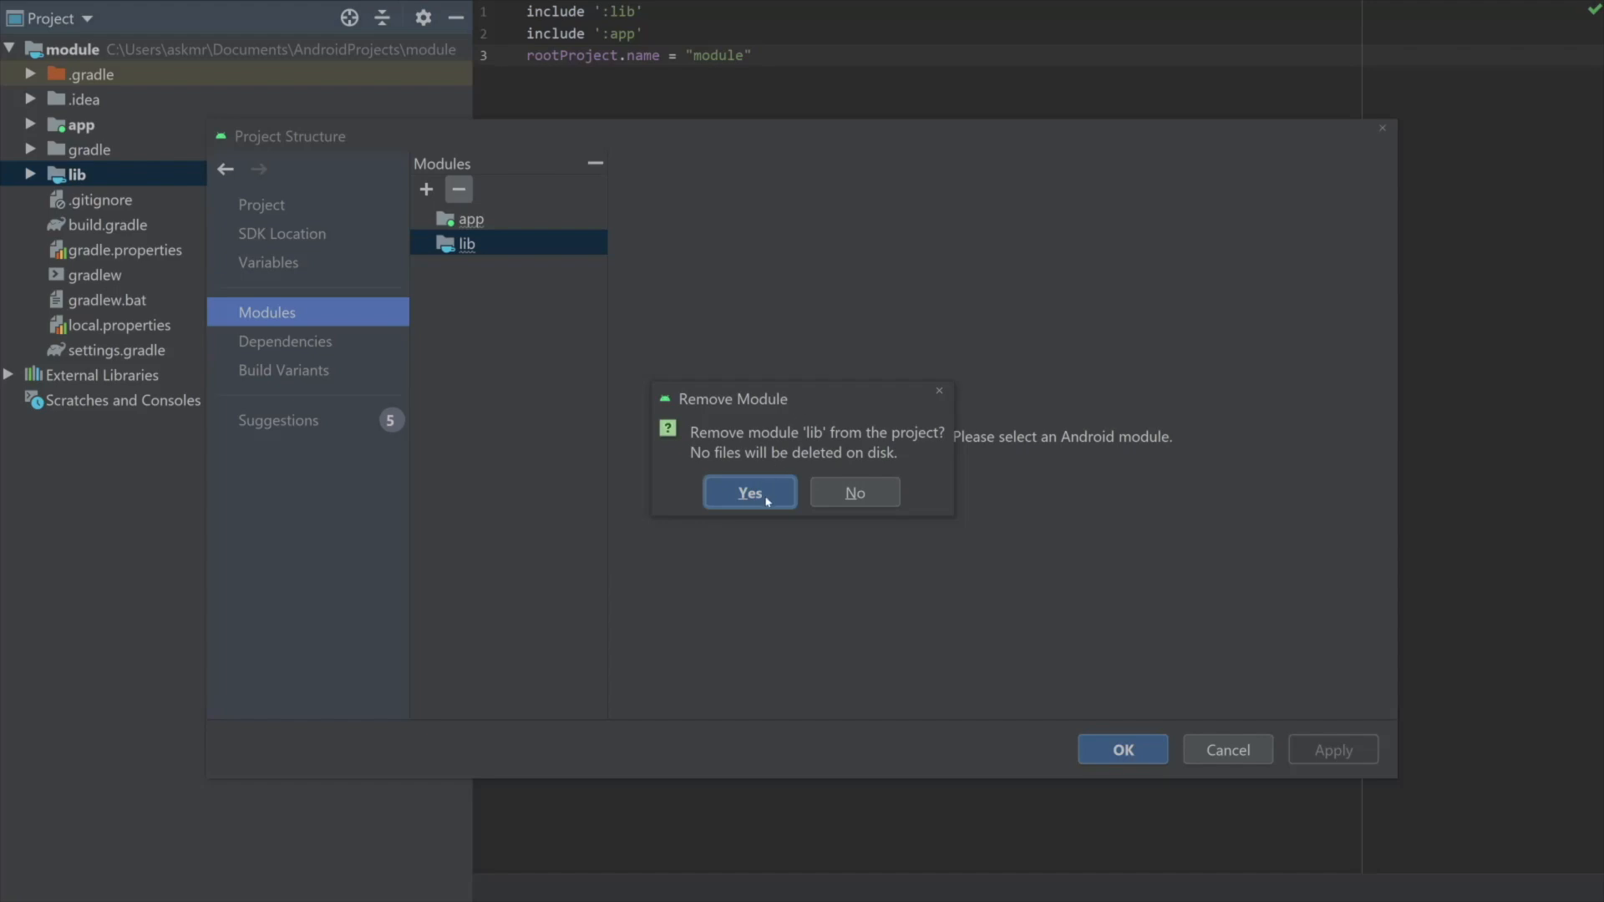
left_click(750, 491)
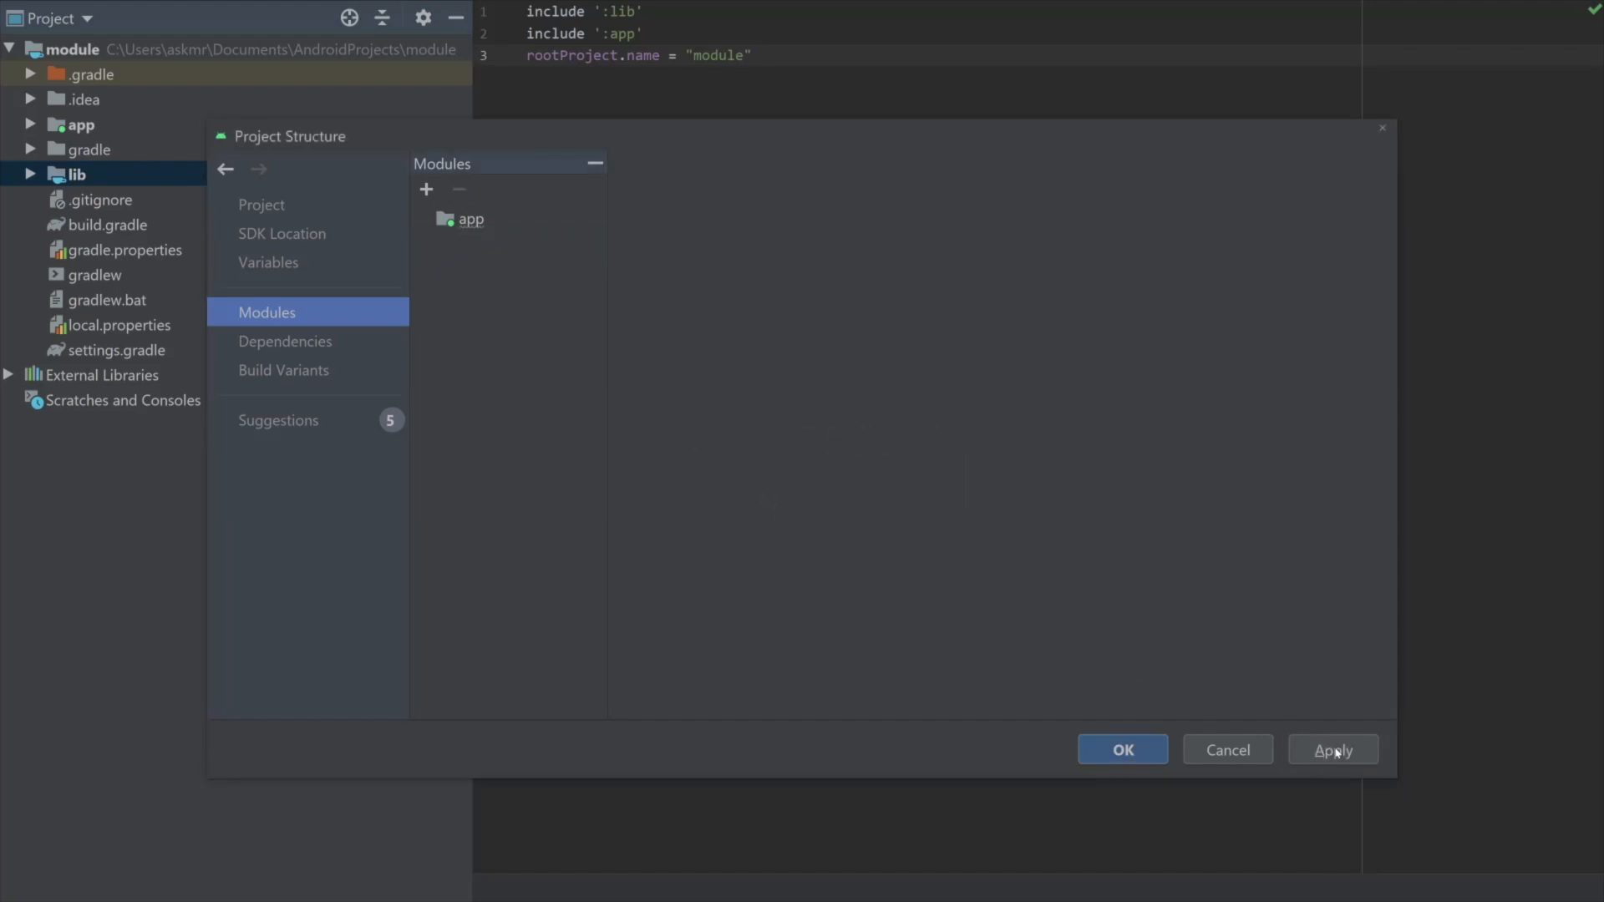
left_click(1332, 748)
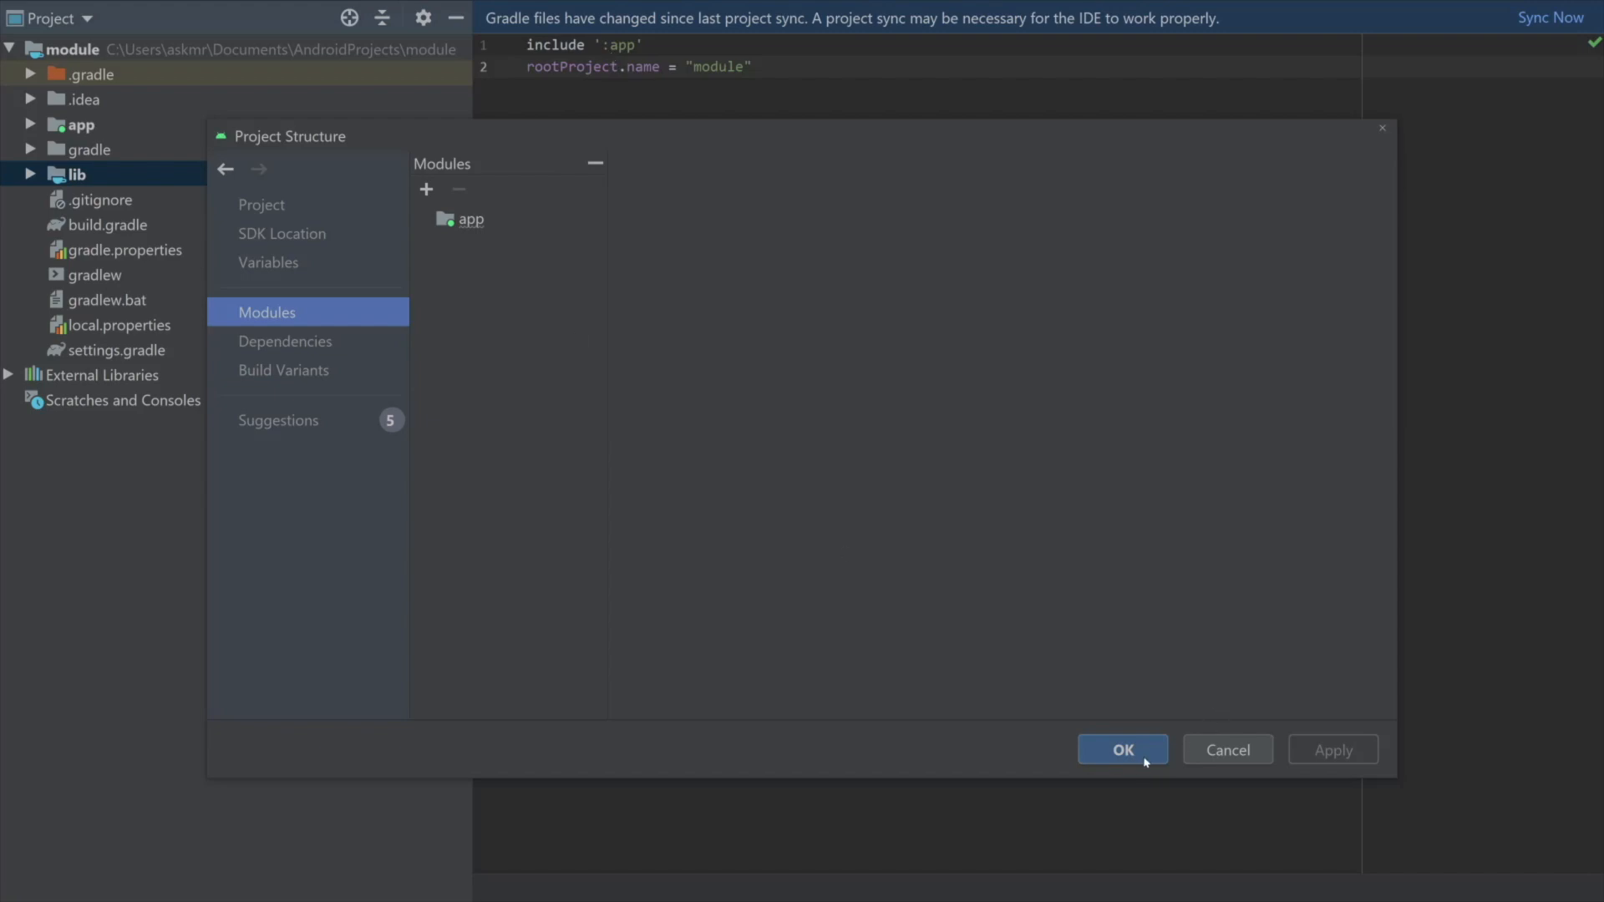
left_click(1123, 748)
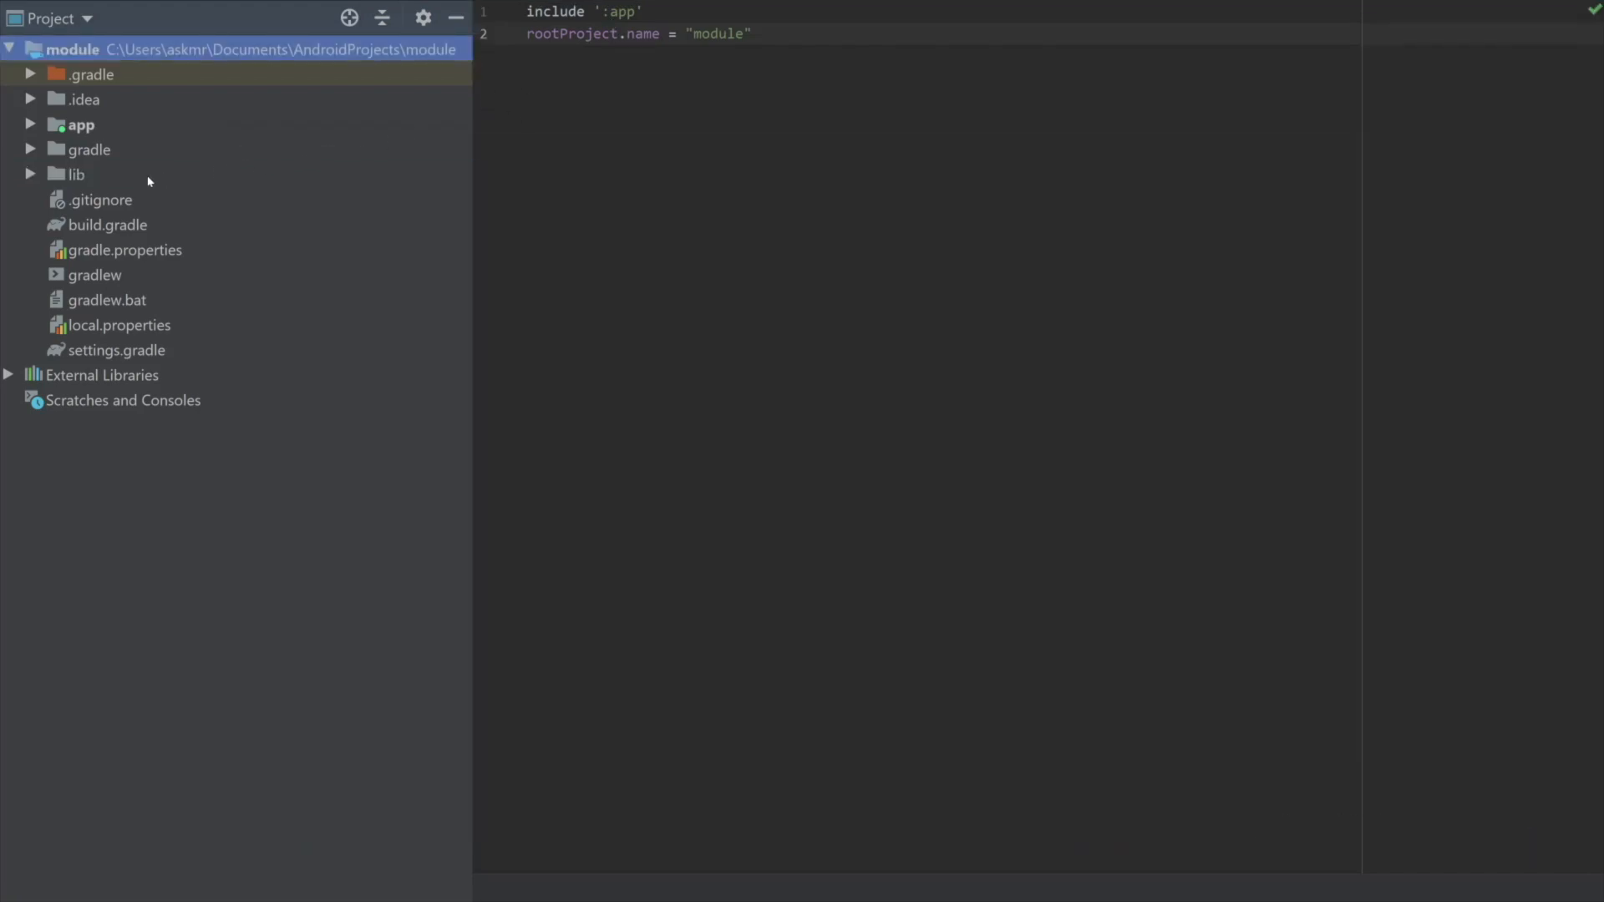
Expand the leftover lib folder's source tree and select the MyClass file inside it.
left_click(79, 174)
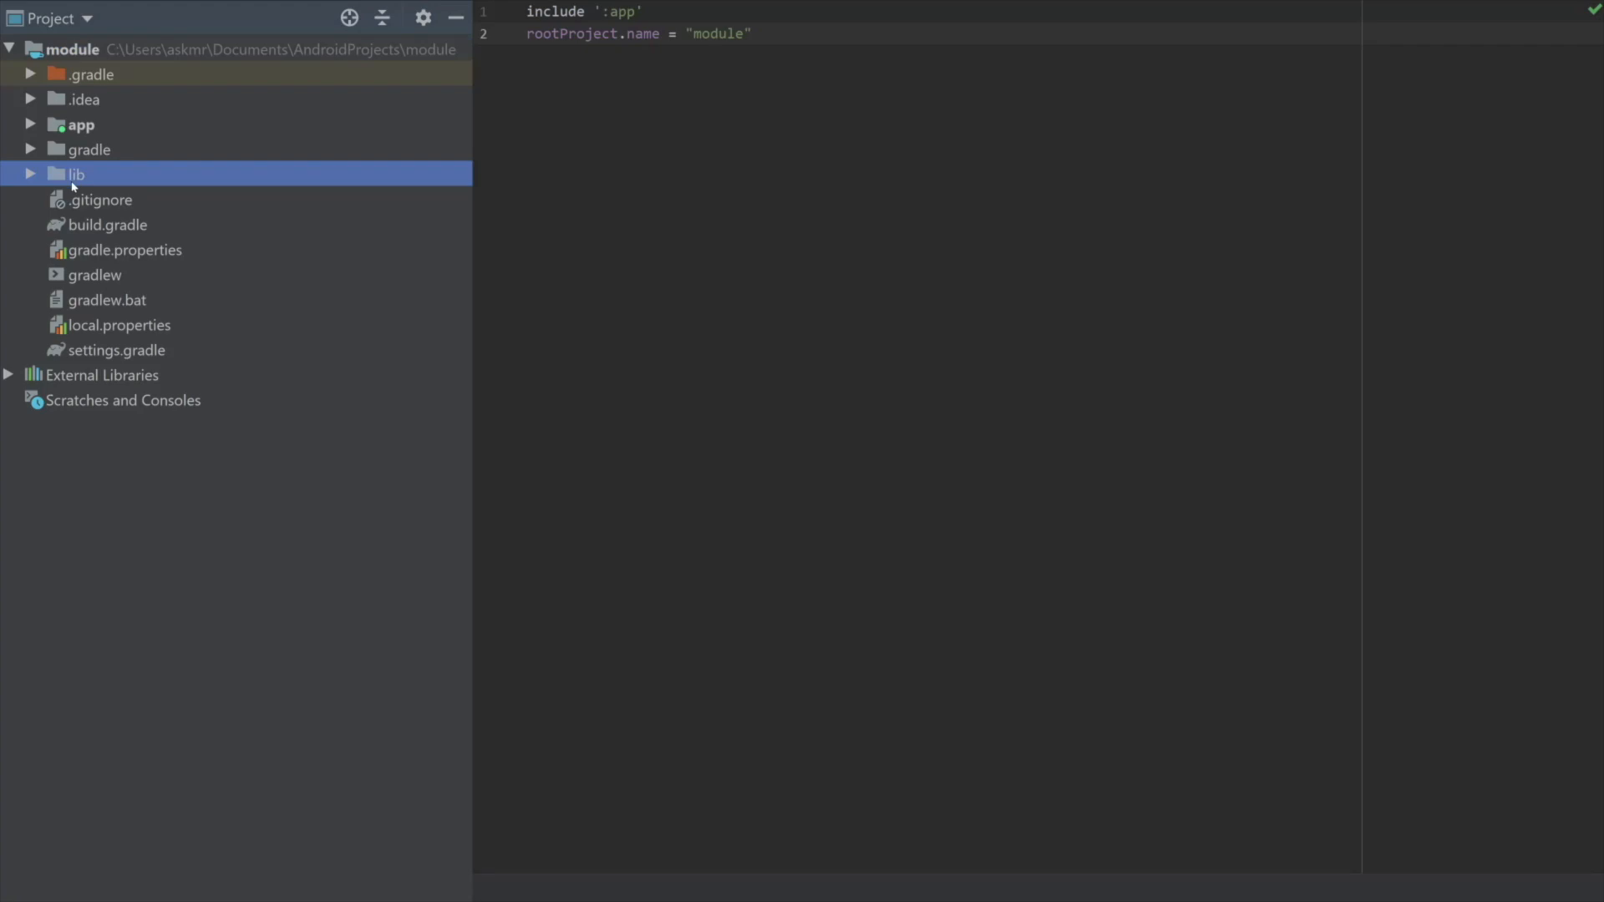
mouse_move(76, 186)
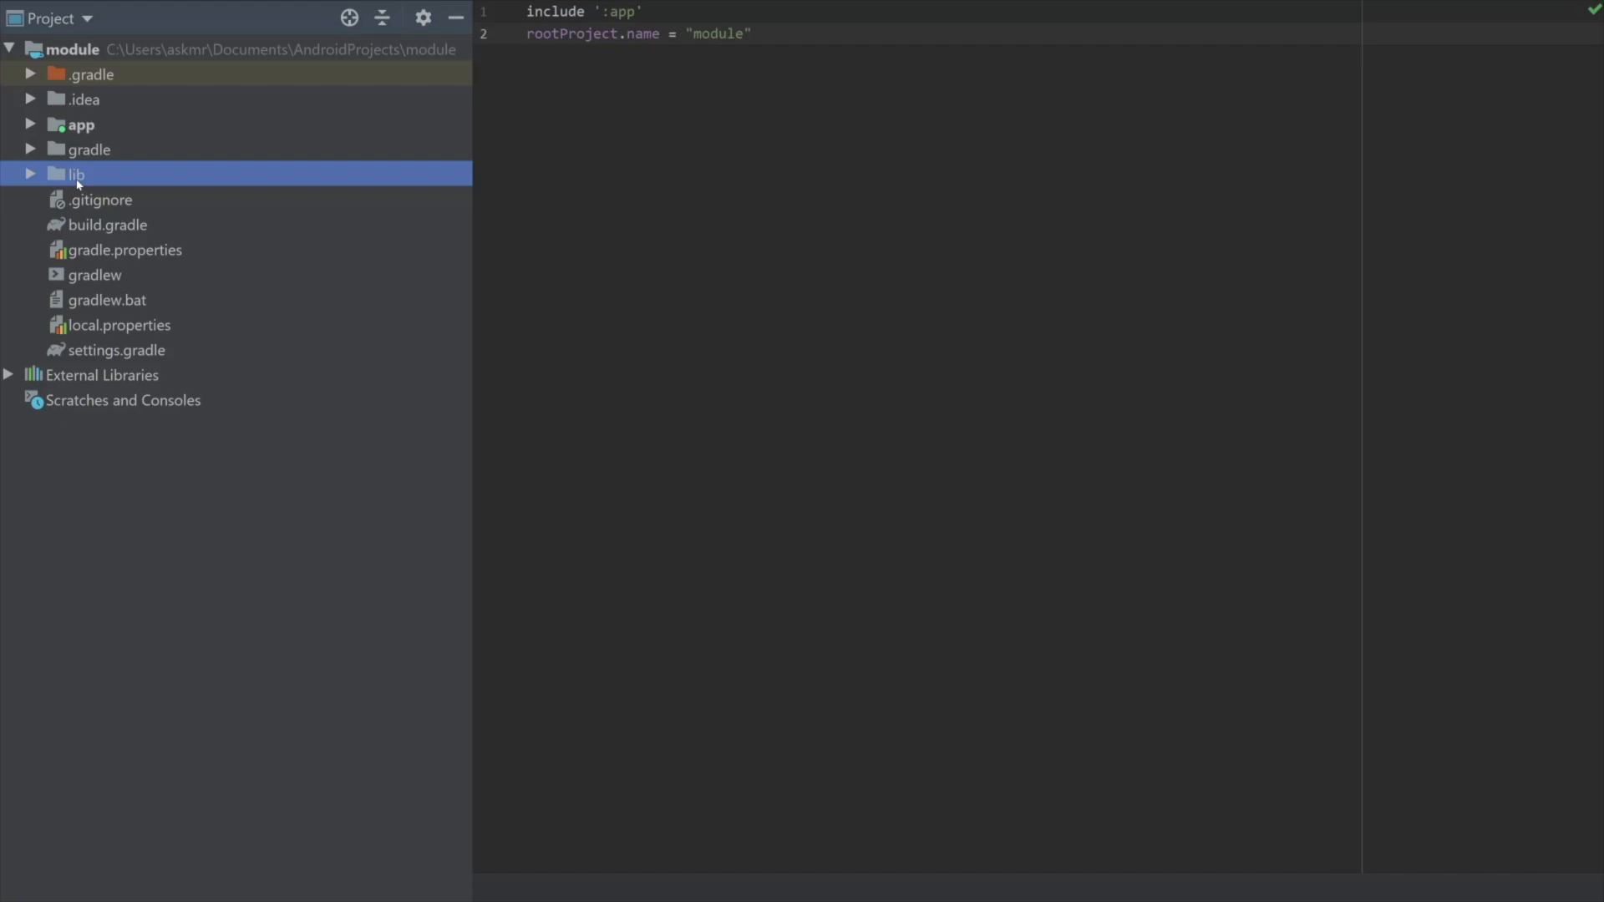
left_click(30, 172)
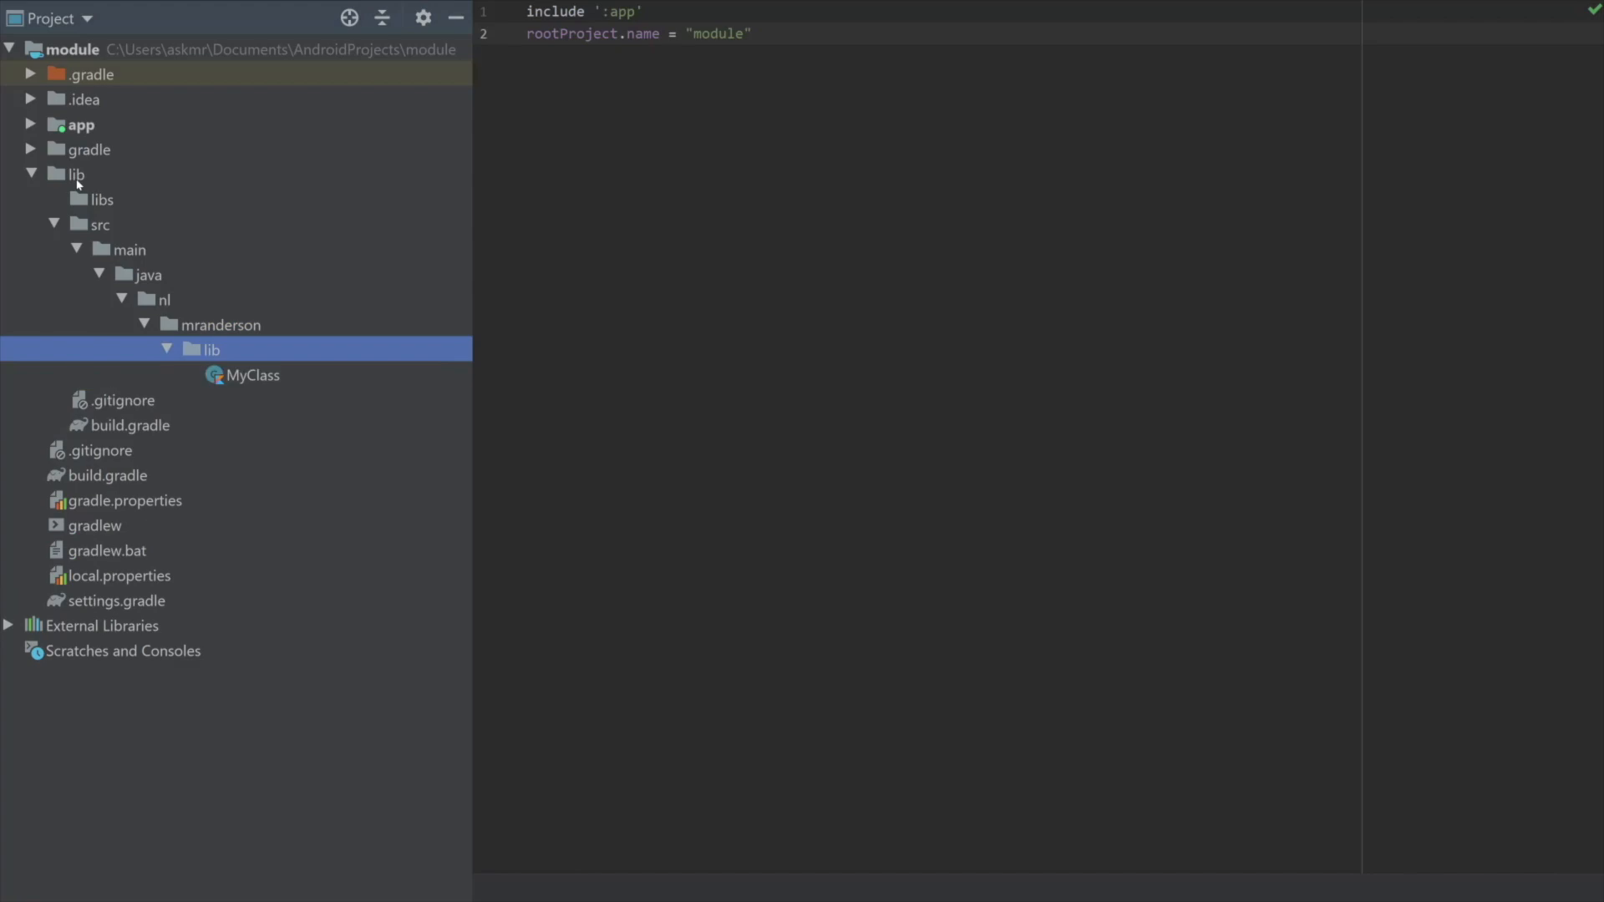
left_click(254, 374)
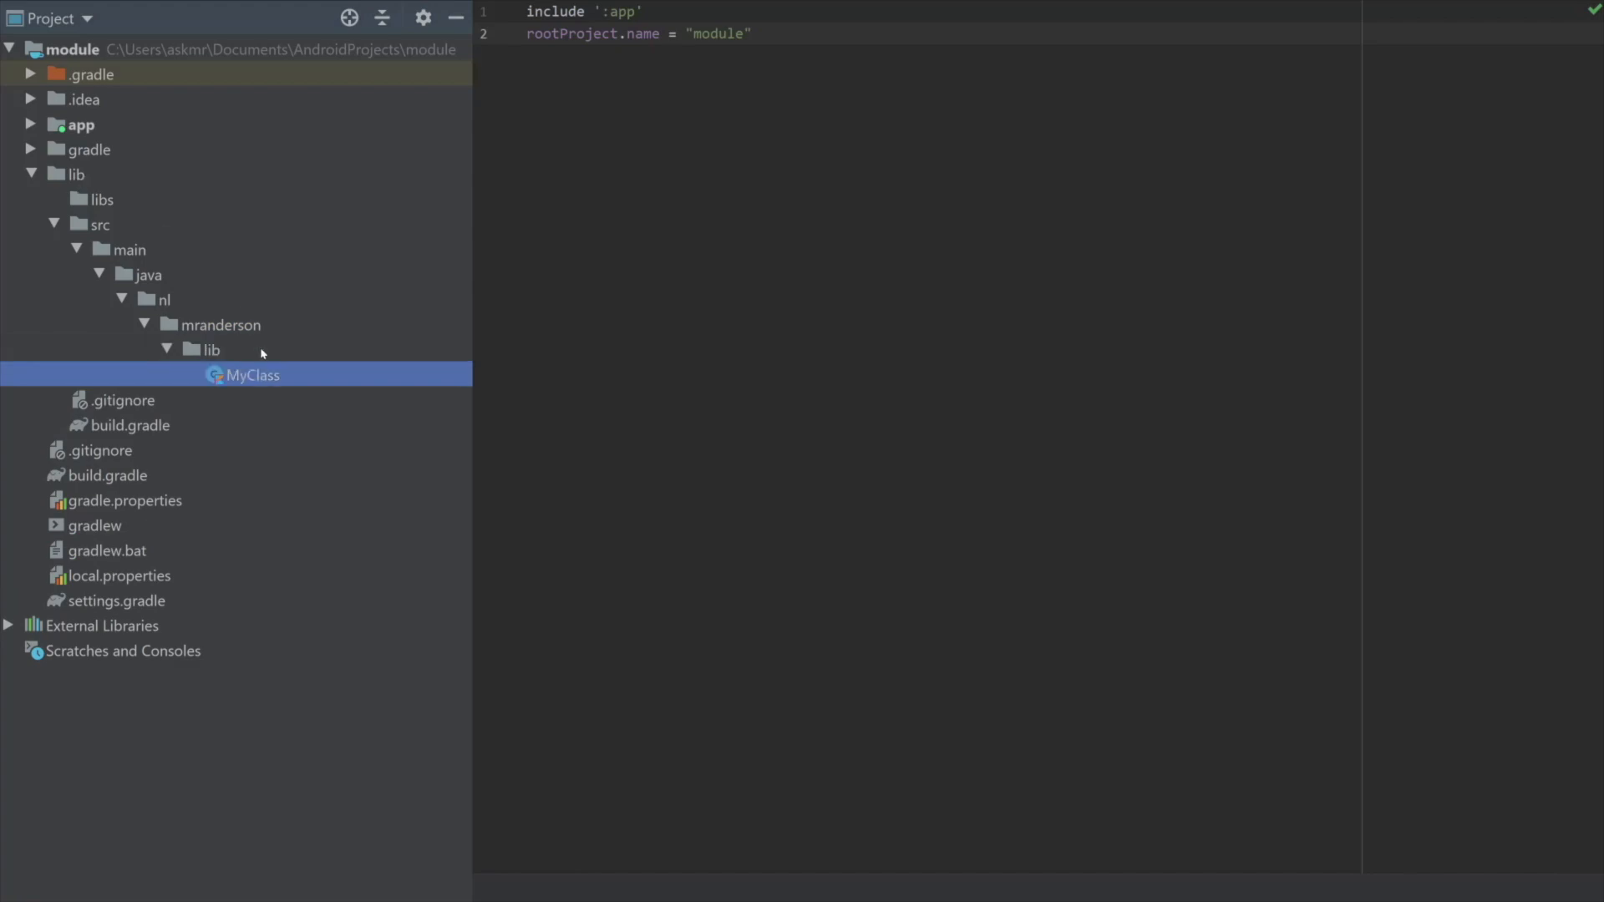
mouse_move(261, 376)
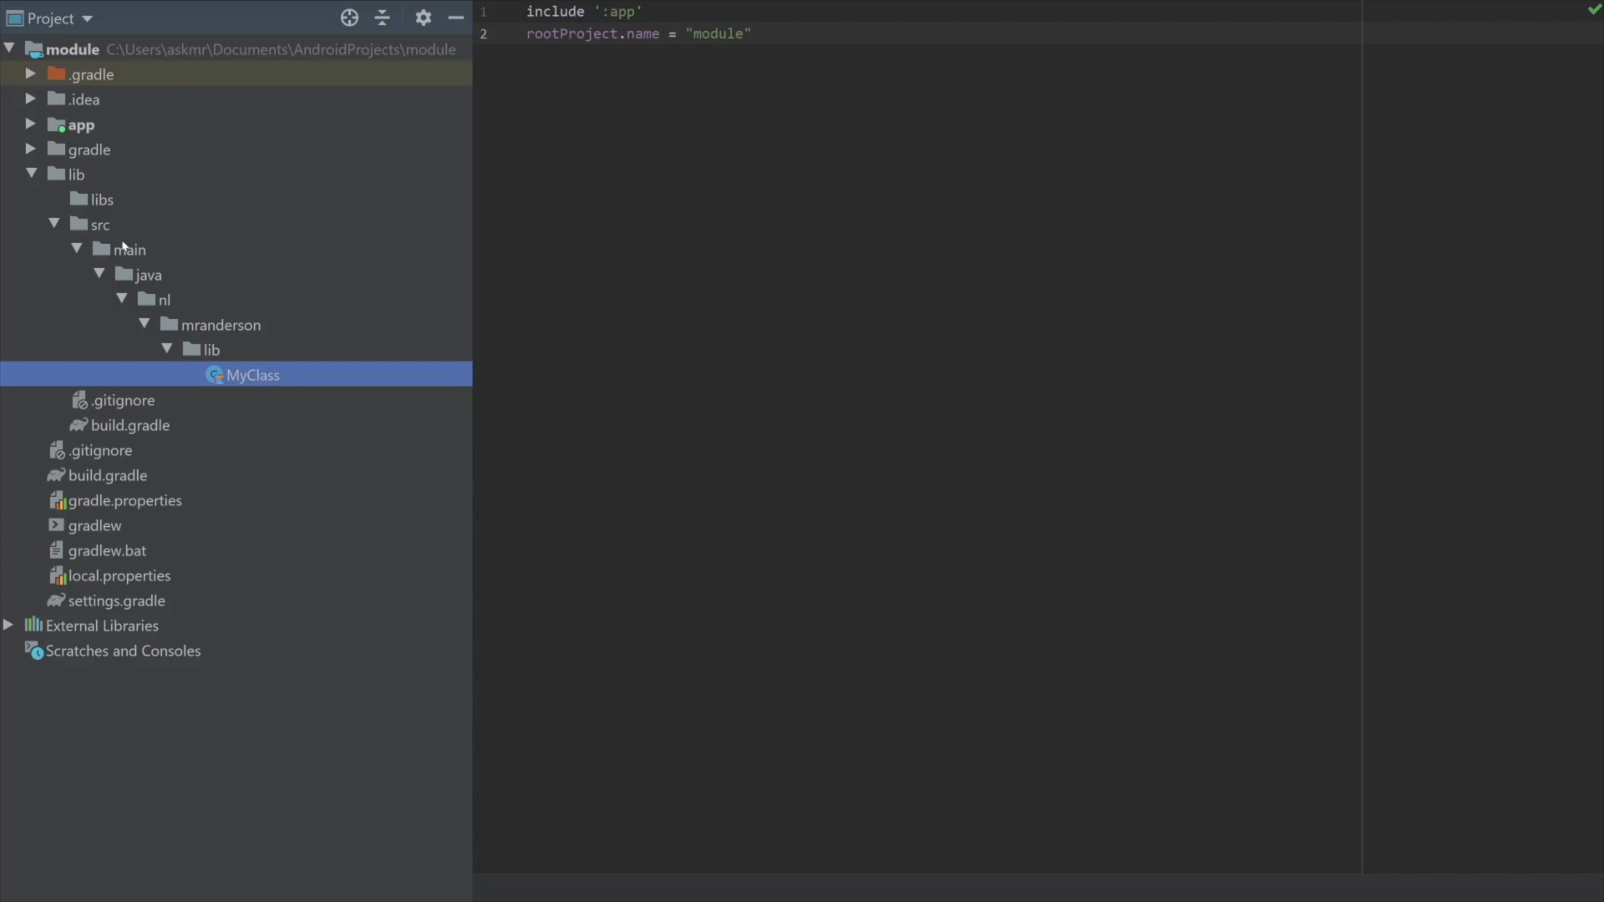
mouse_move(239, 180)
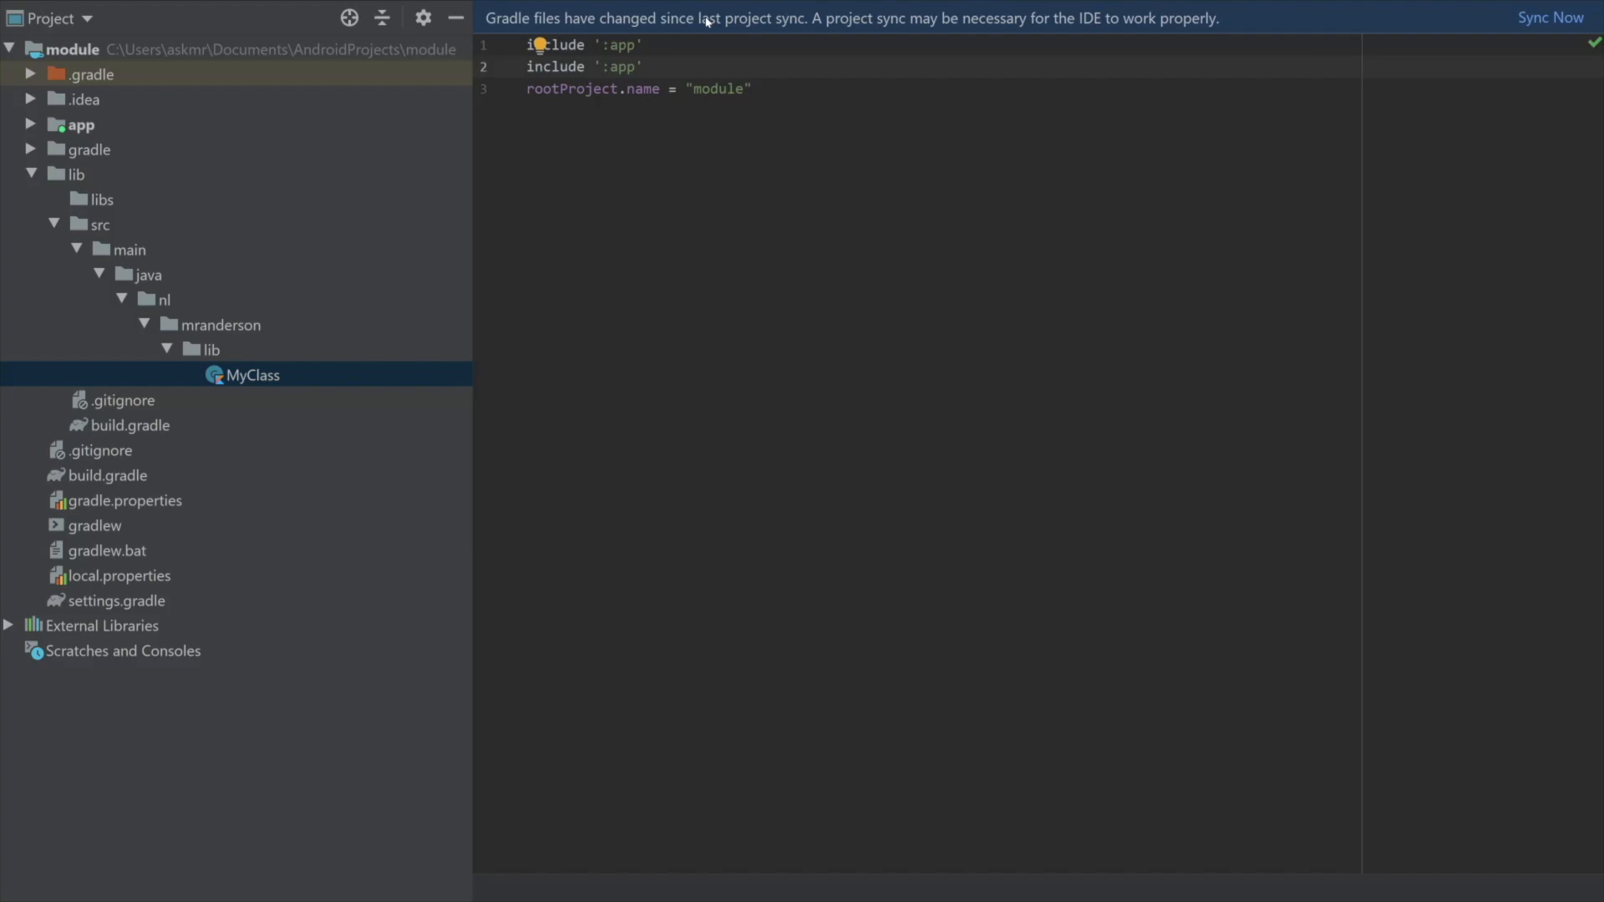
Rename the duplicated include line to ':lib' in settings.gradle and run Sync Now.
double_click(622, 67)
type("lib")
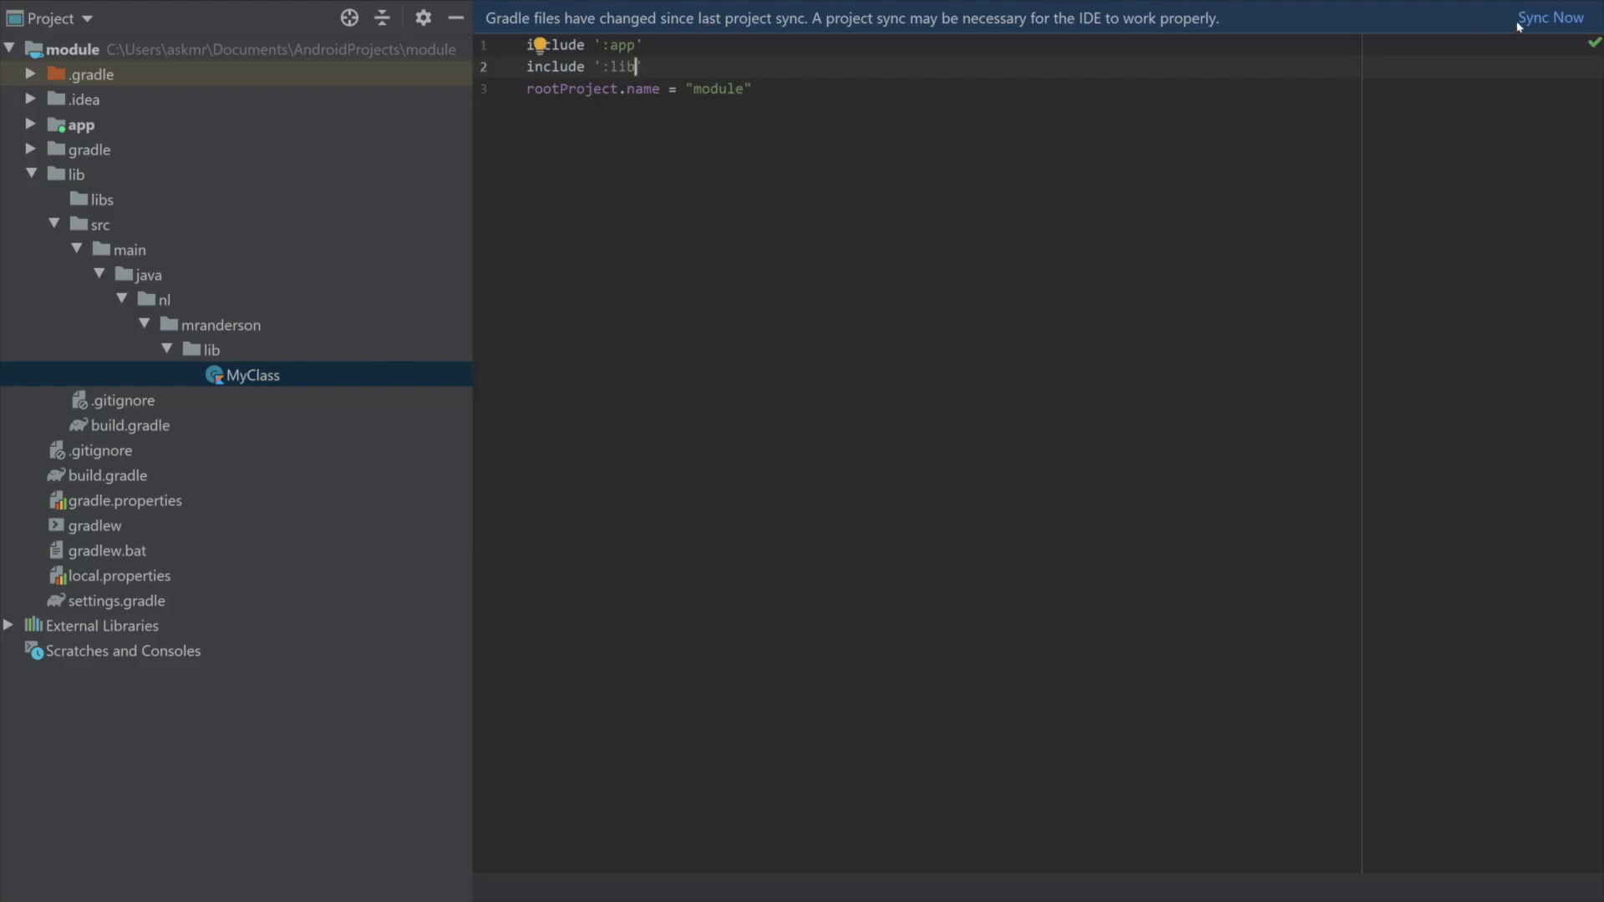
left_click(1551, 16)
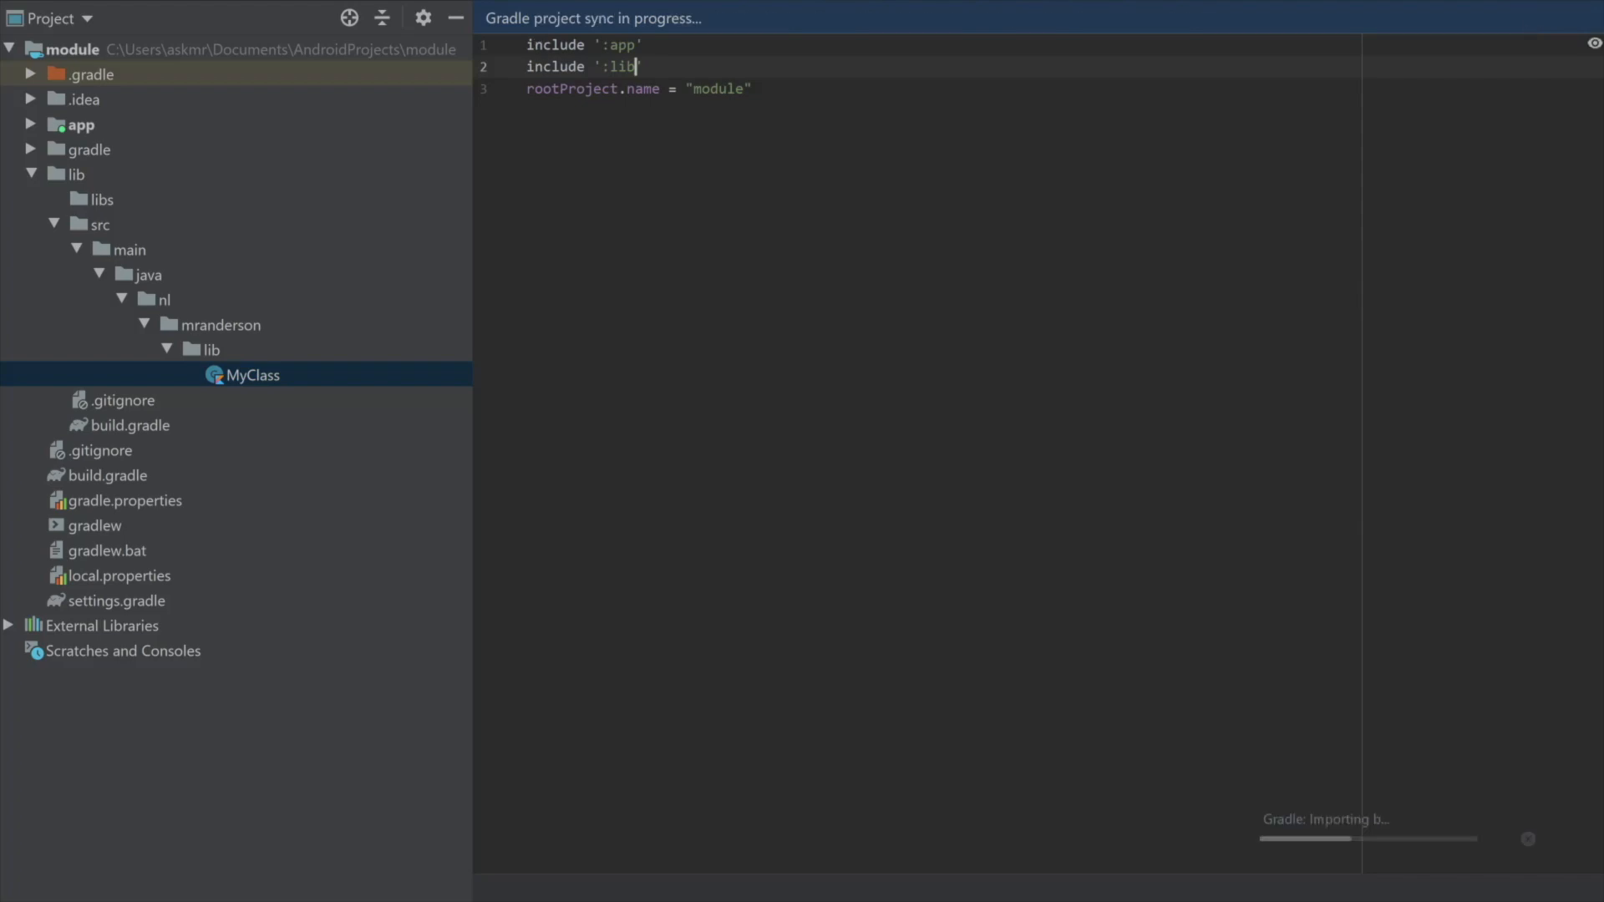
left_click(77, 174)
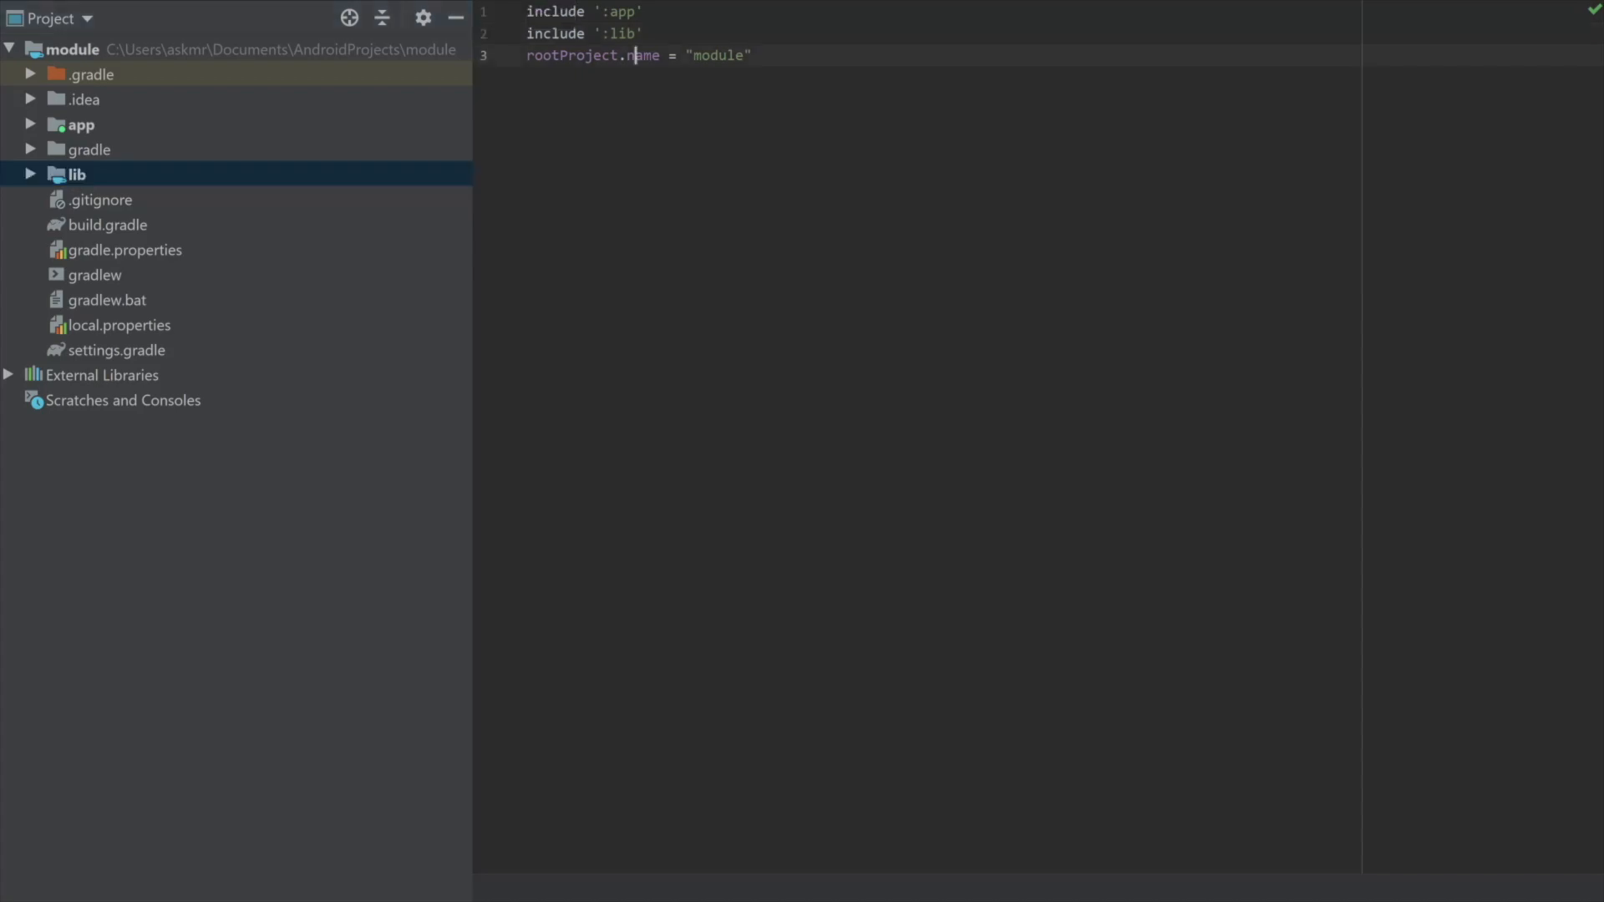
Delete the include ':lib' line from settings.gradle, resync, and select the lib folder.
left_click(642, 34)
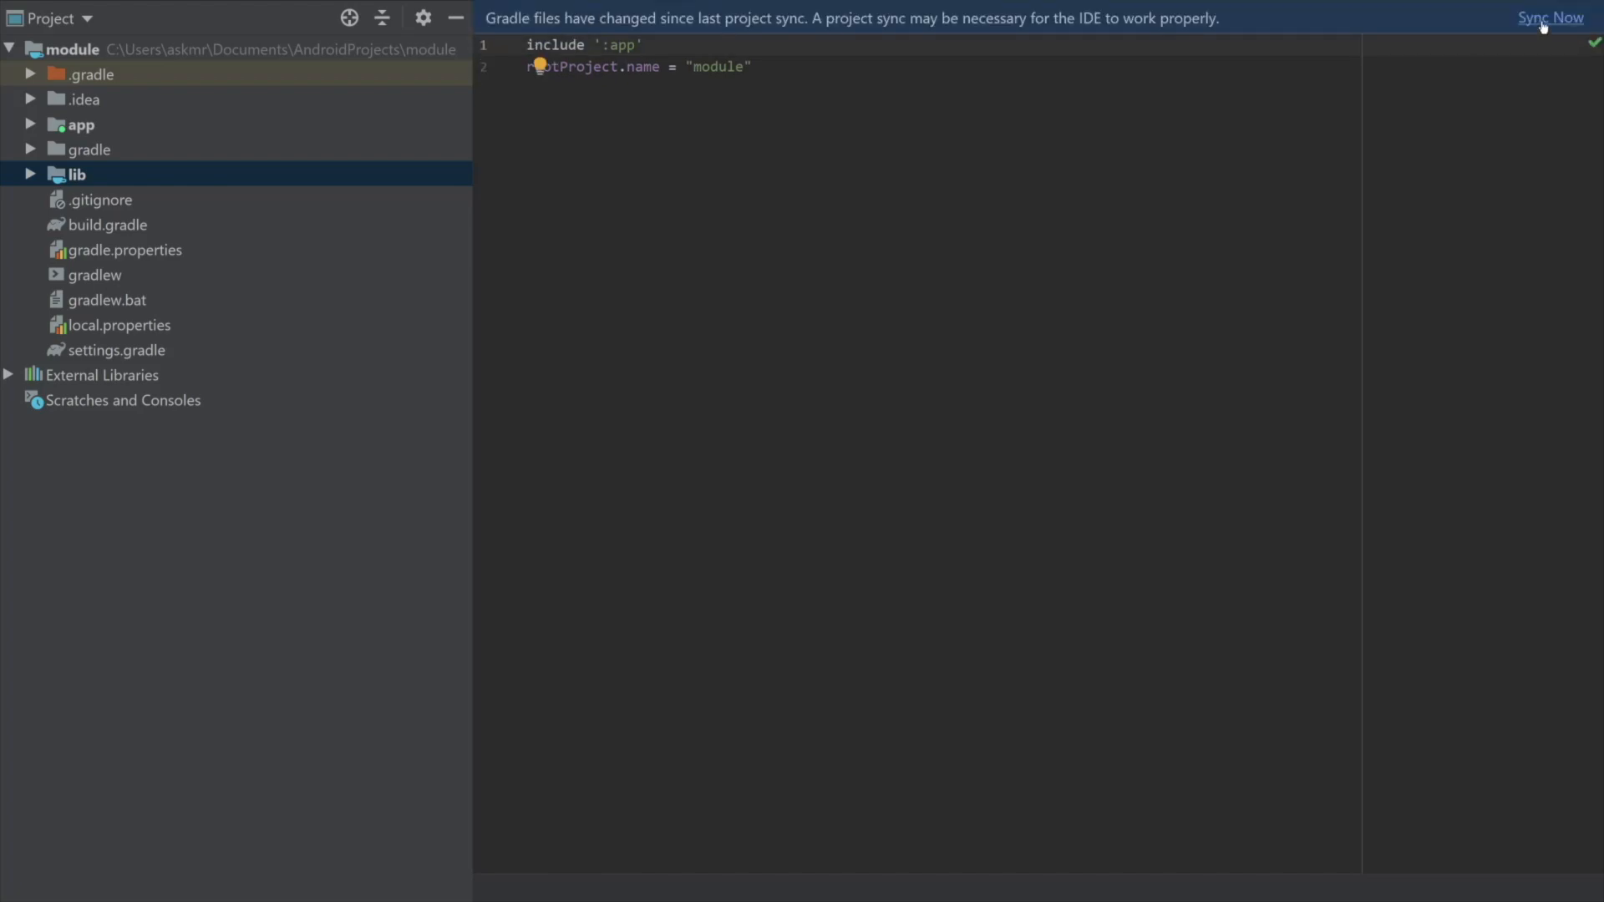
left_click(1551, 17)
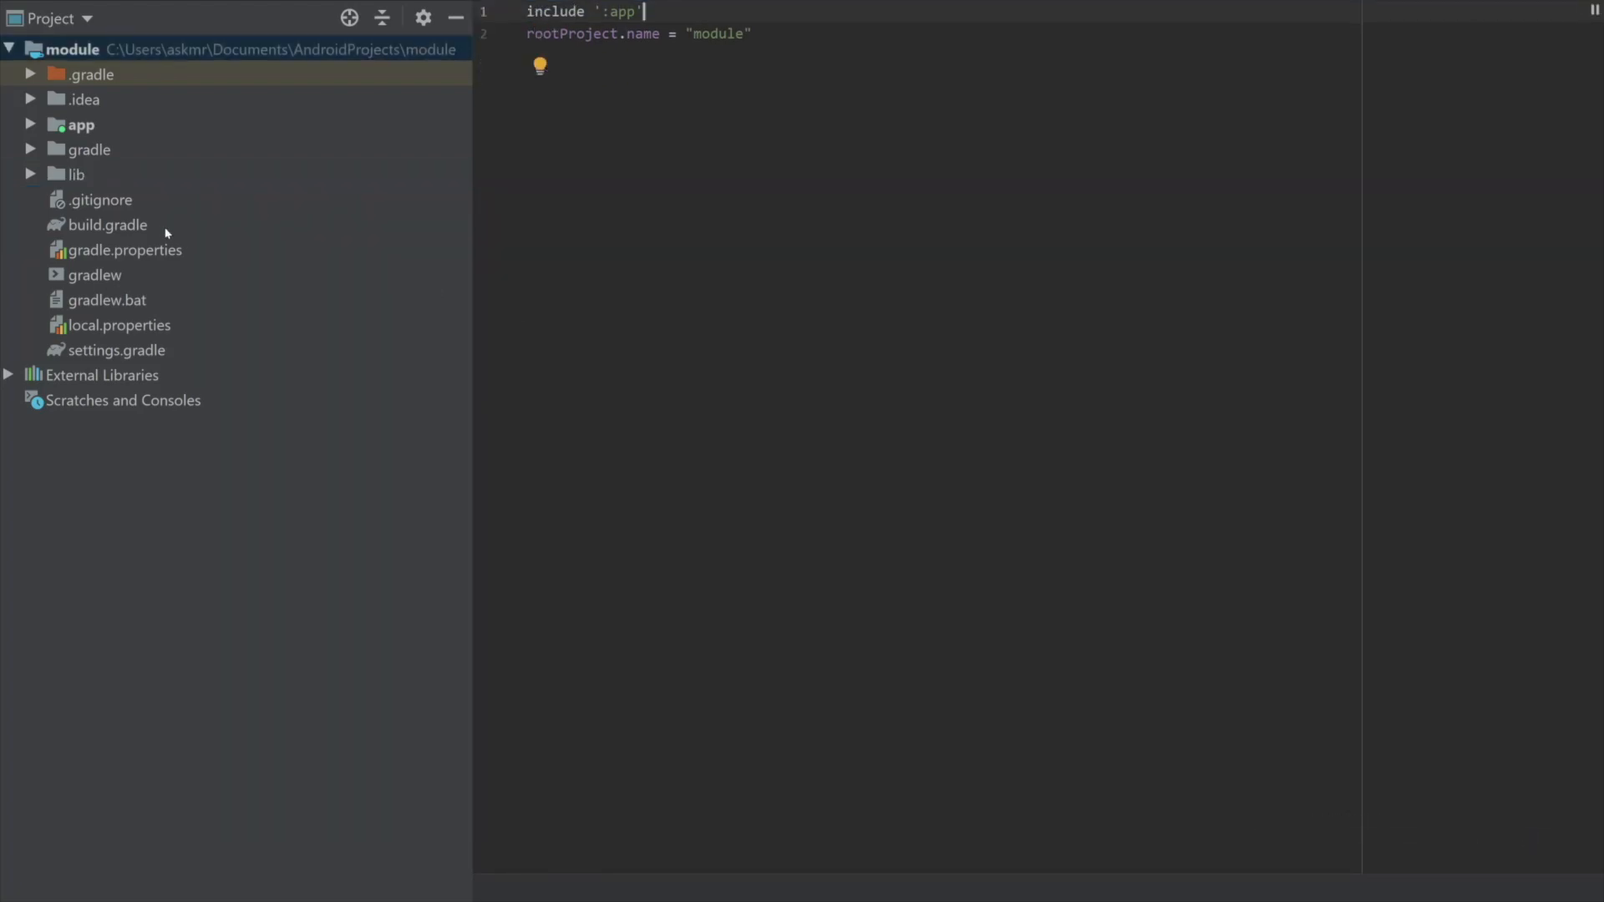
left_click(79, 174)
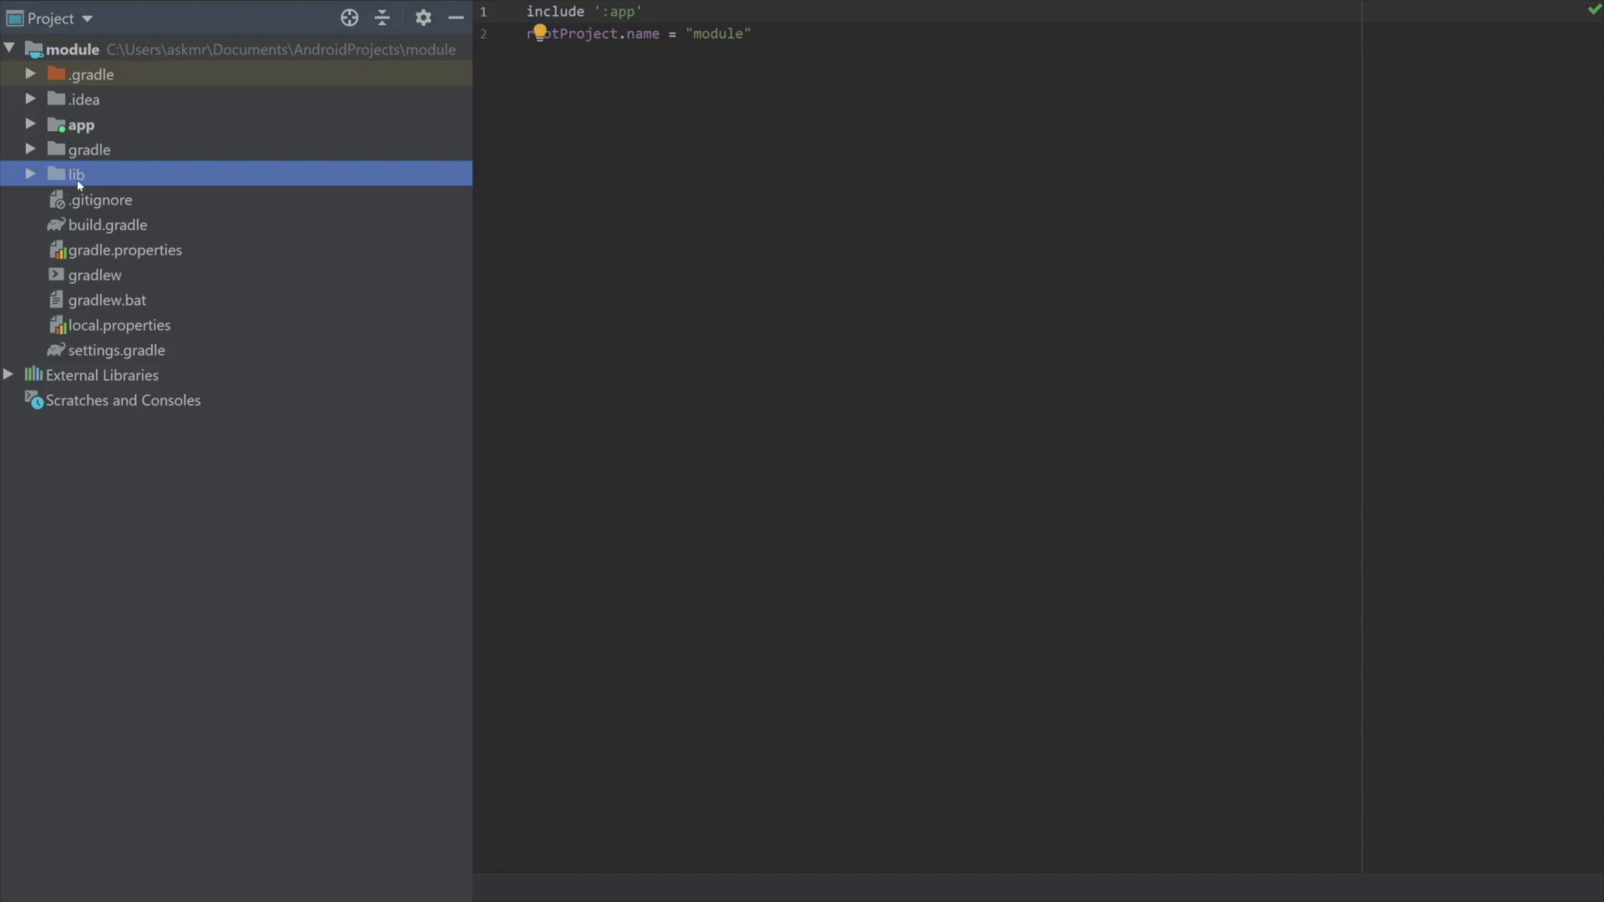
mouse_move(90, 186)
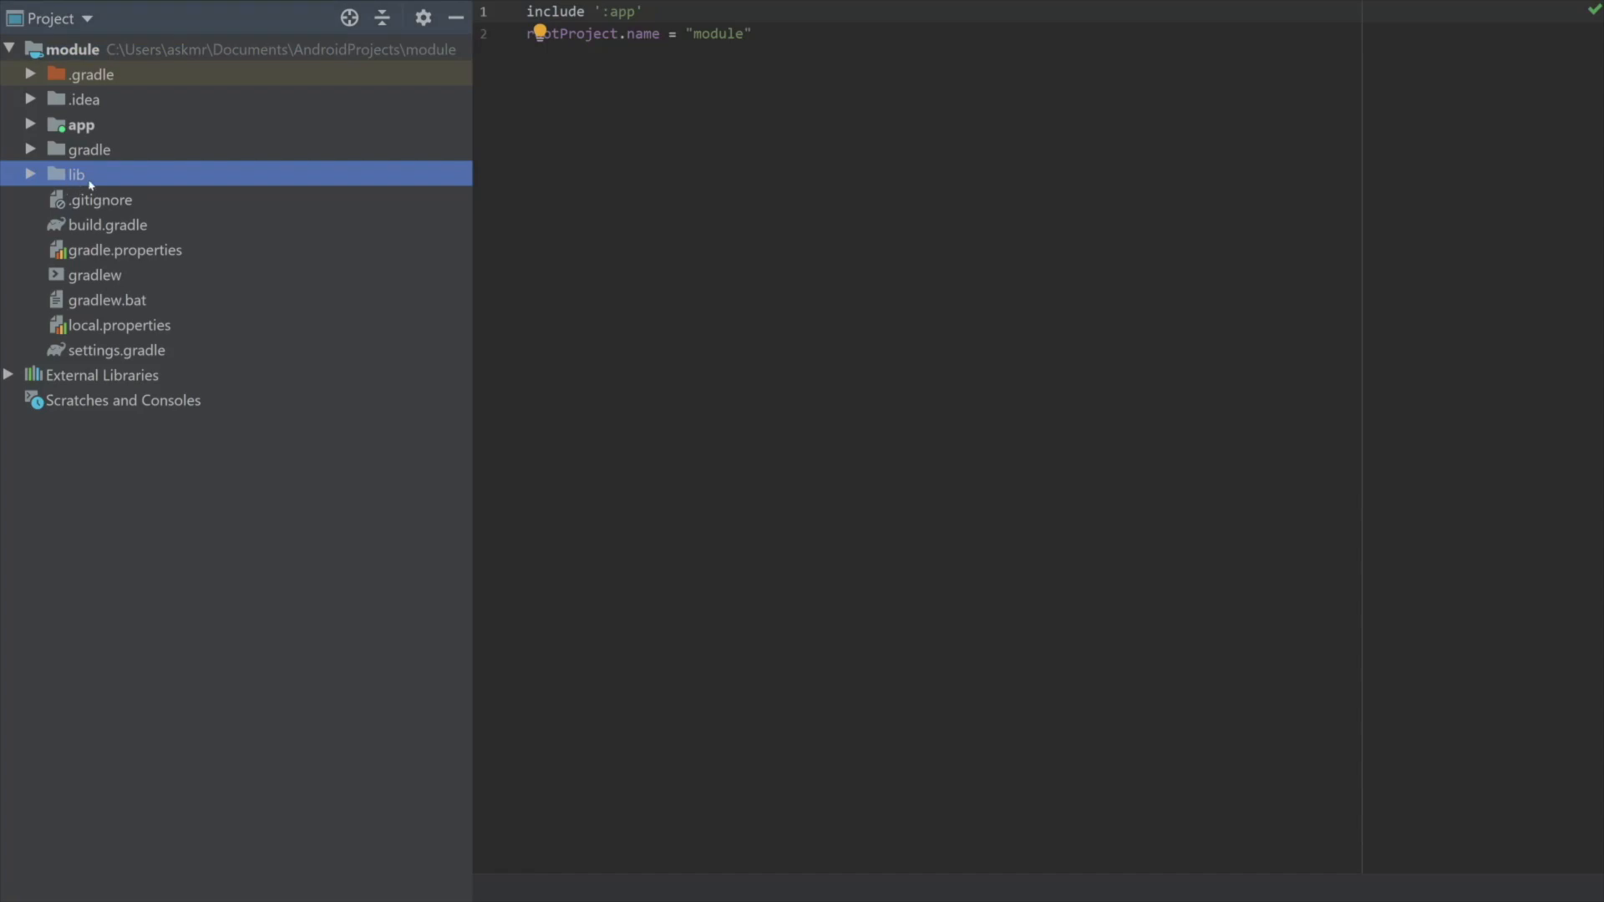
Delete the lib directory via its context menu and confirm the deletion.
right_click(75, 174)
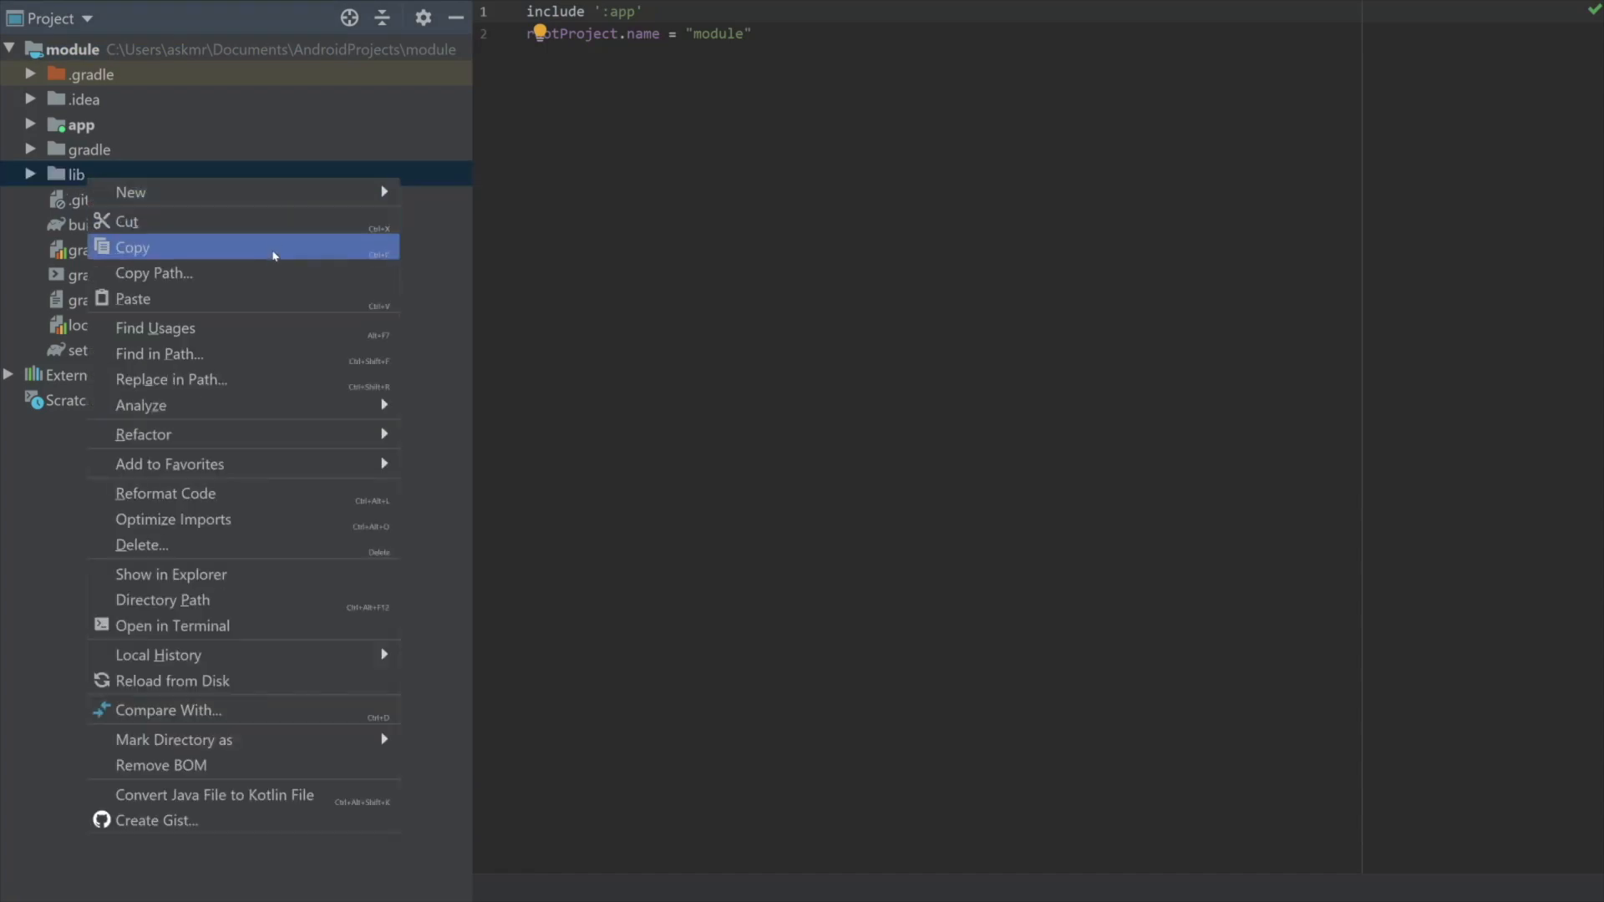
left_click(140, 545)
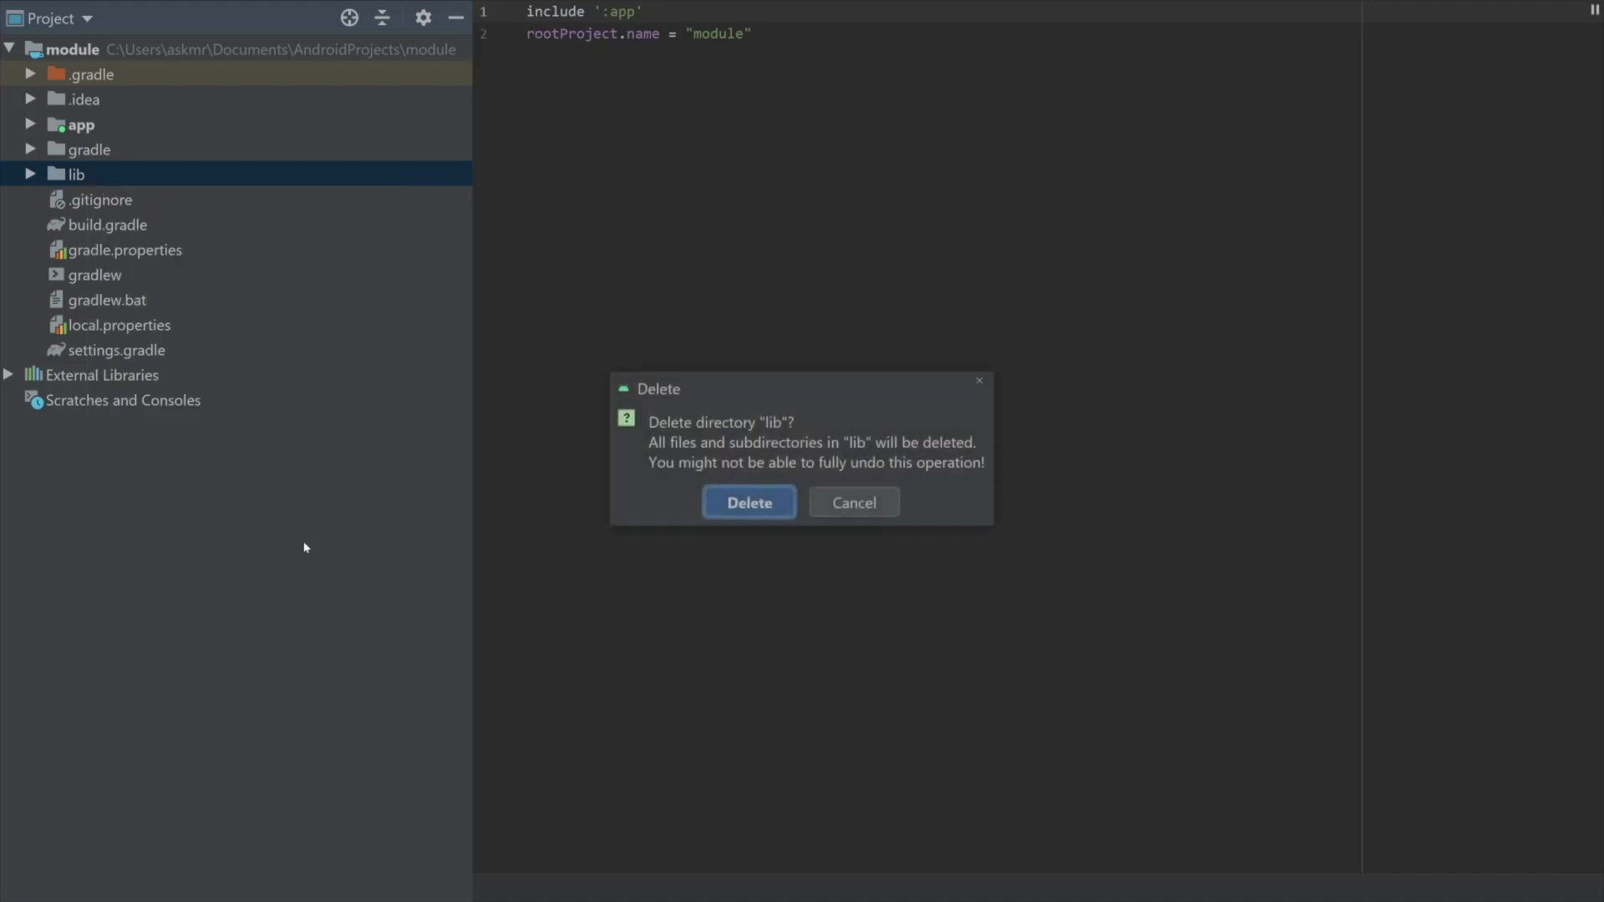
left_click(749, 503)
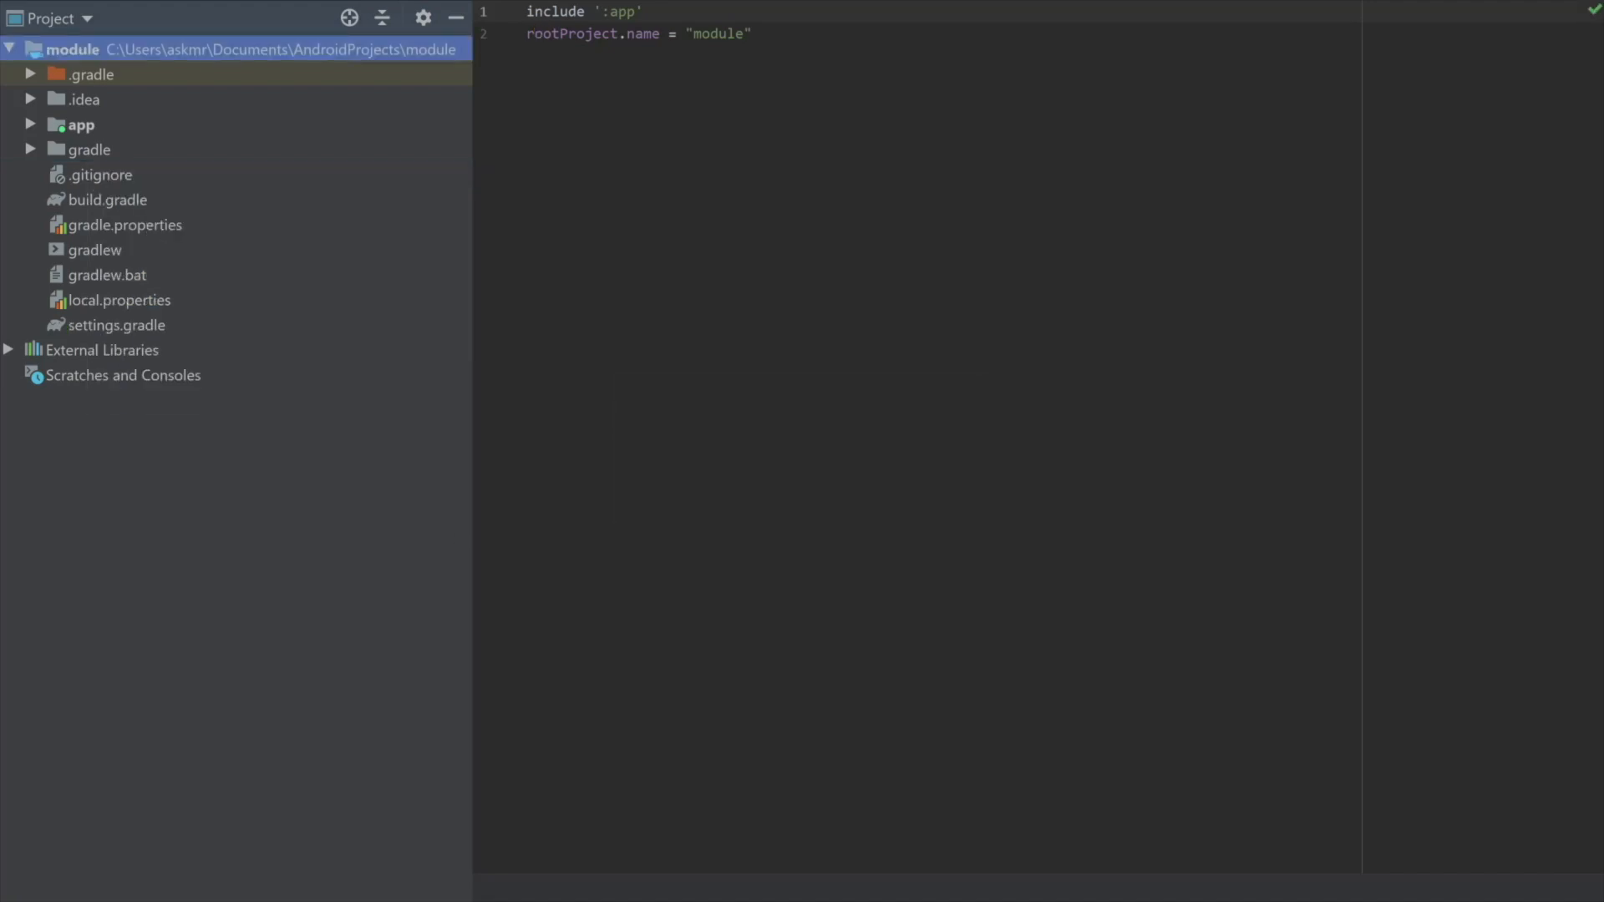